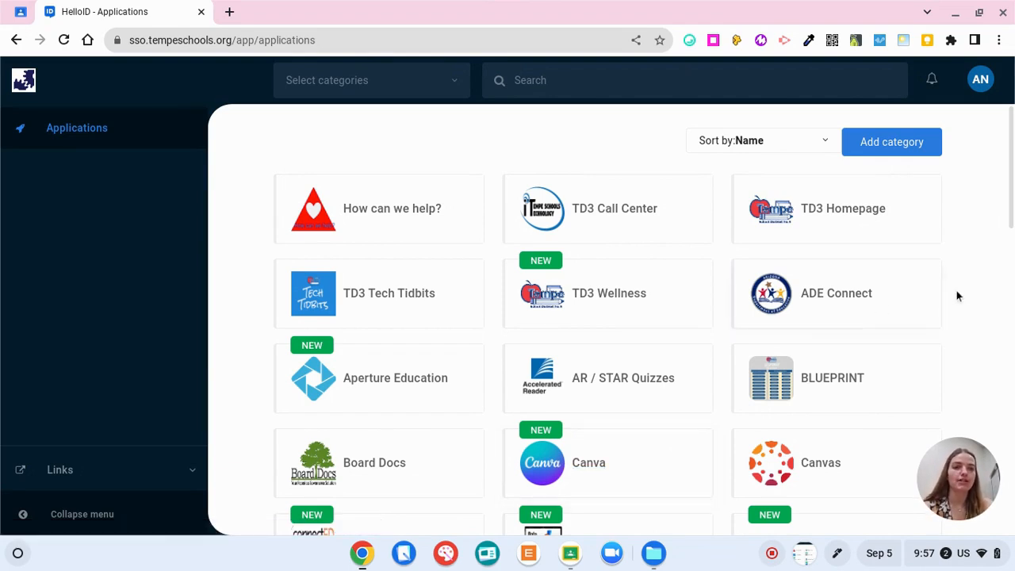
- Load classroom.google.com in a new browser tab to show all class cards
scroll("down", 3)
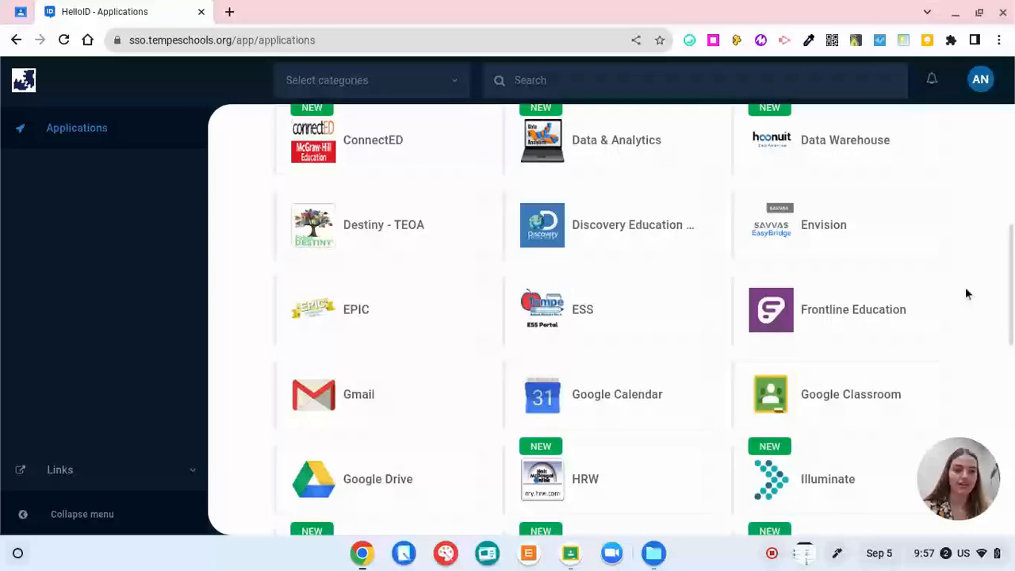
scroll("down", 3)
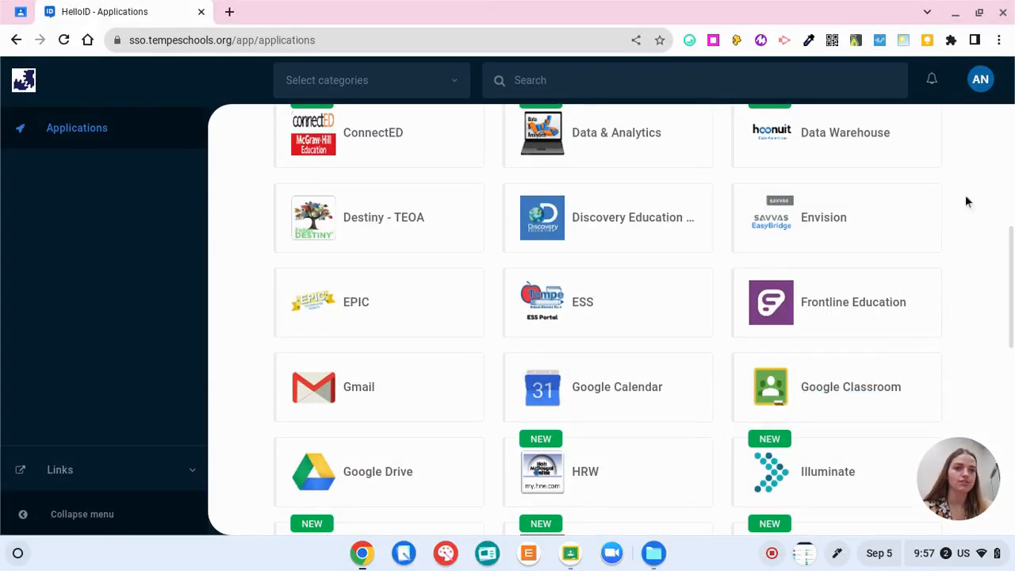
mouse_move(975, 136)
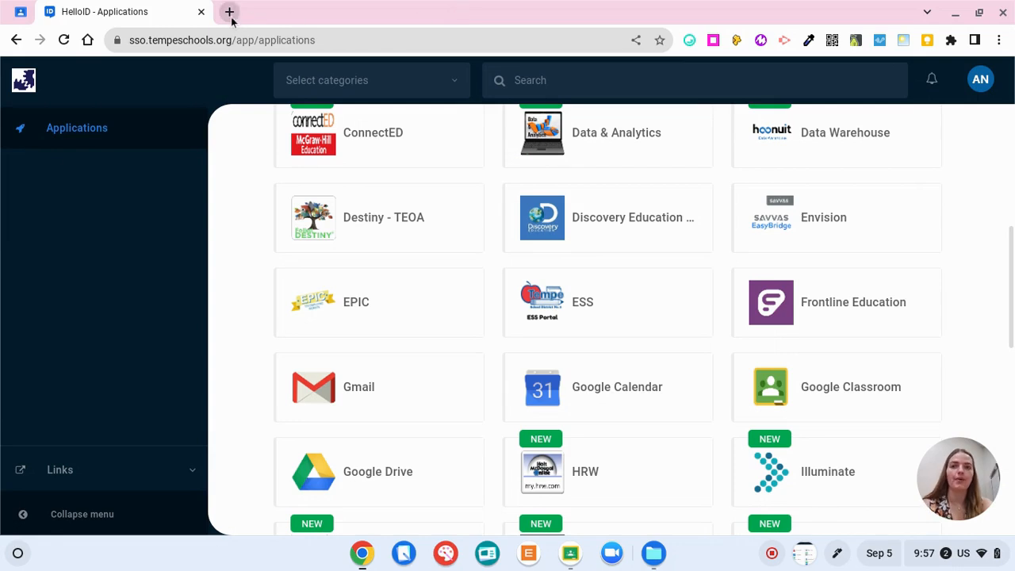
left_click(228, 11)
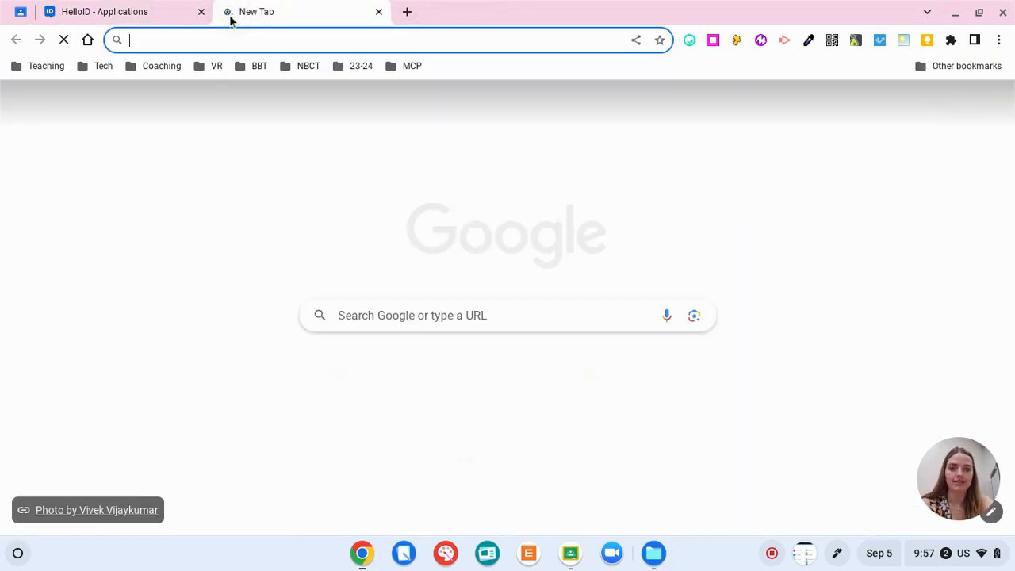
type("classroom.google.com")
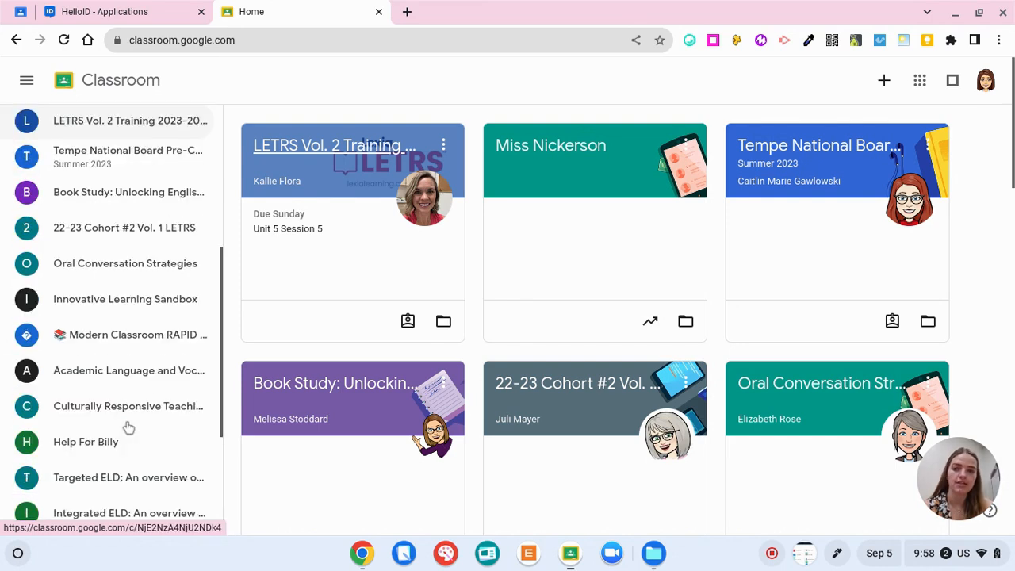
scroll("down", 3)
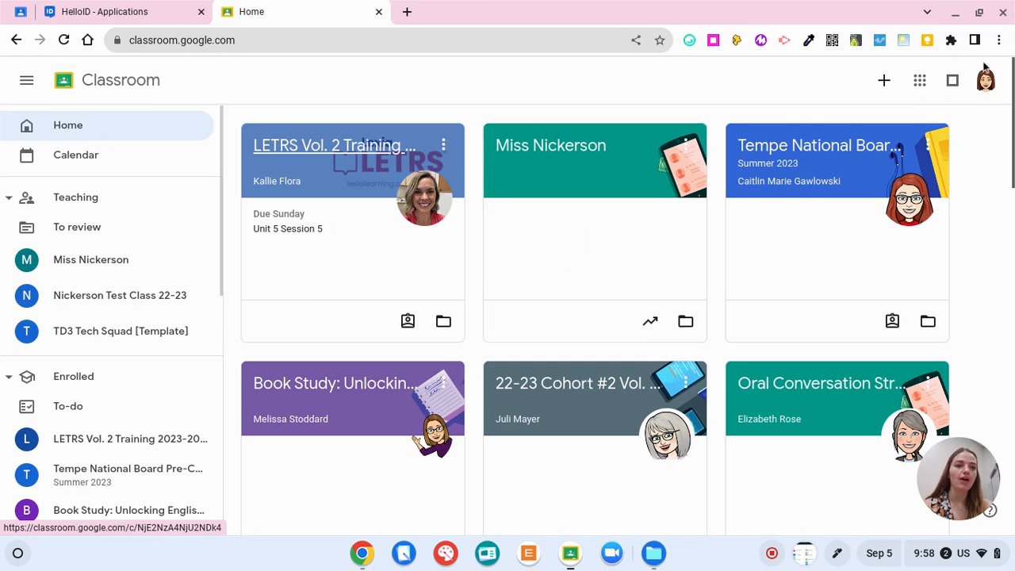
mouse_move(958, 114)
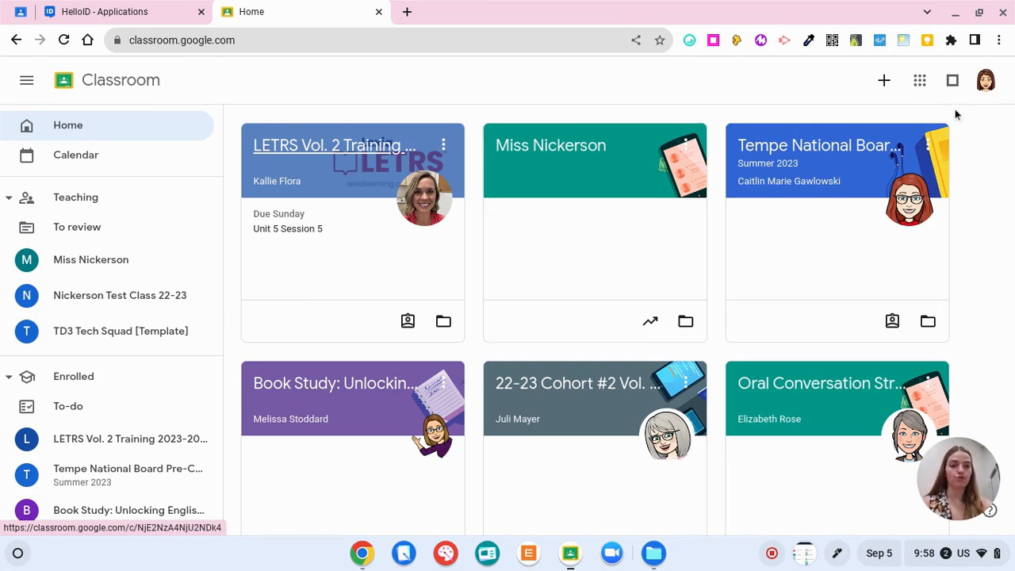
mouse_move(882, 79)
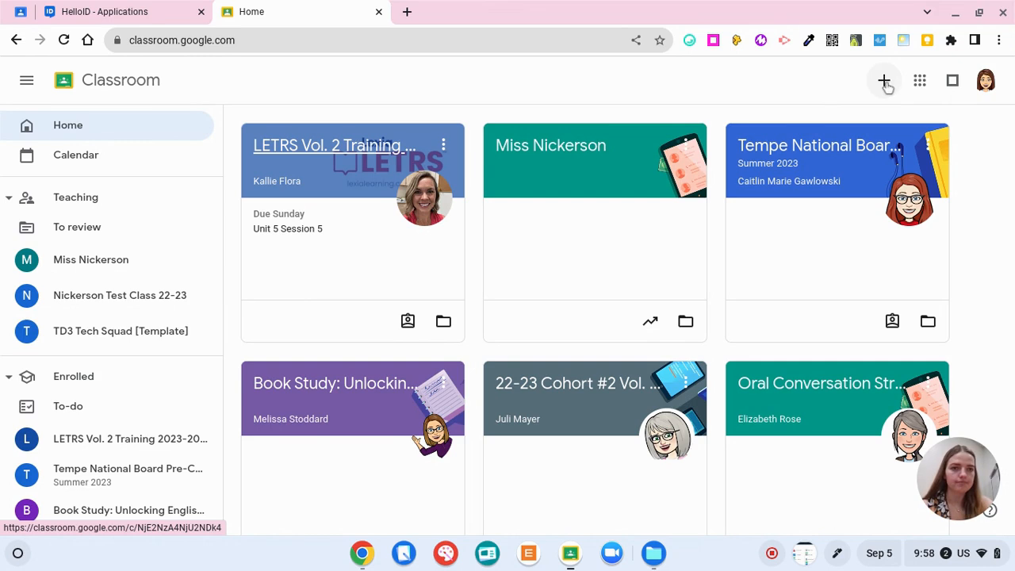
- Create a new class named 'Miss Nickerson 23-24' from the Create class option
left_click(883, 79)
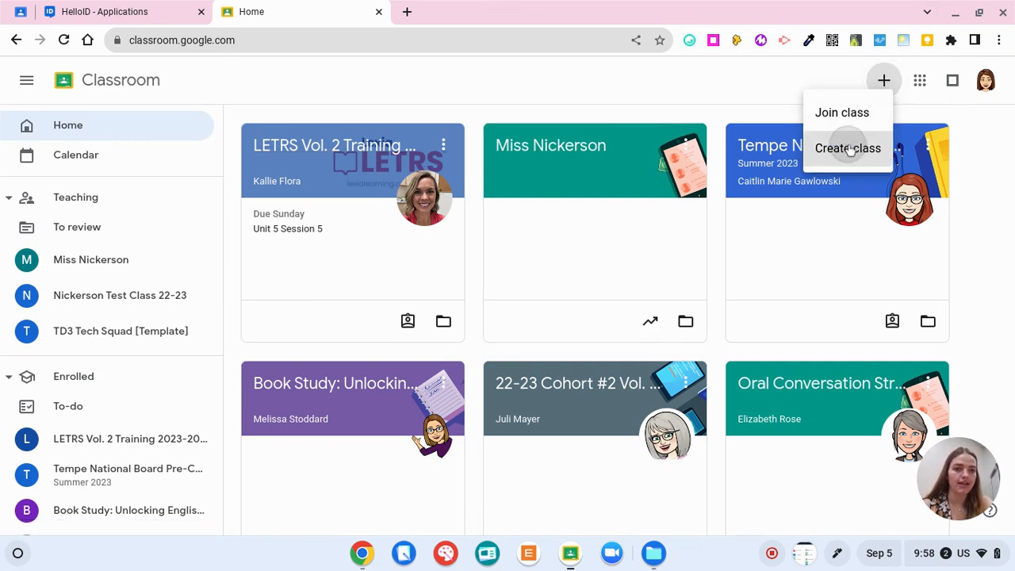
left_click(846, 149)
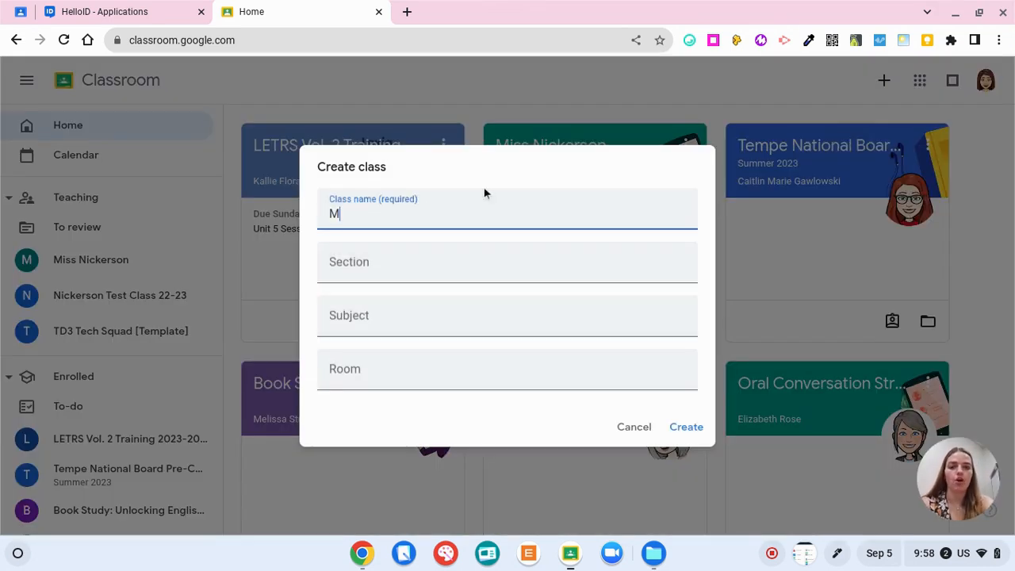
type("iss Nickerson 23-24")
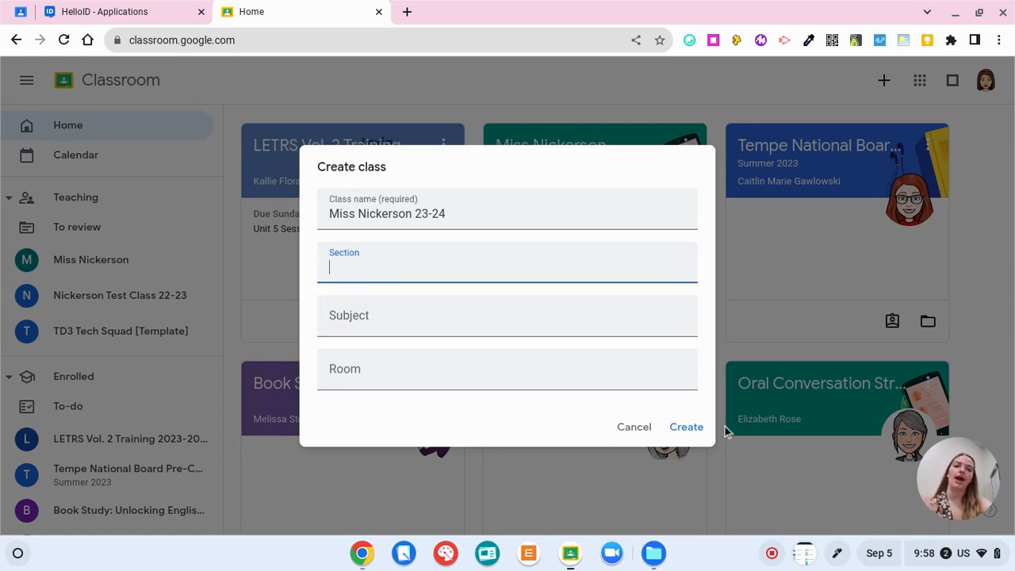
left_click(684, 427)
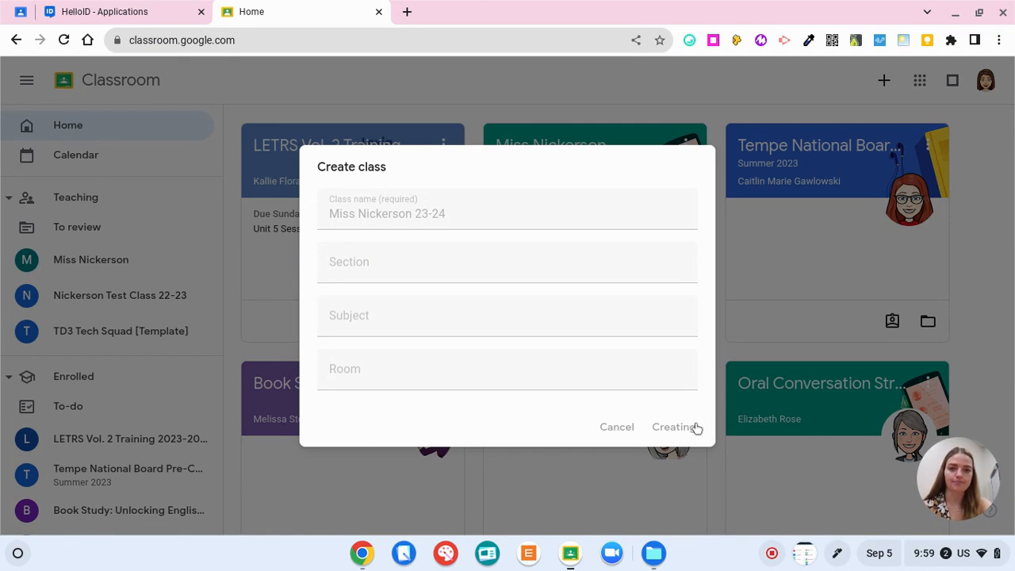
left_click(673, 427)
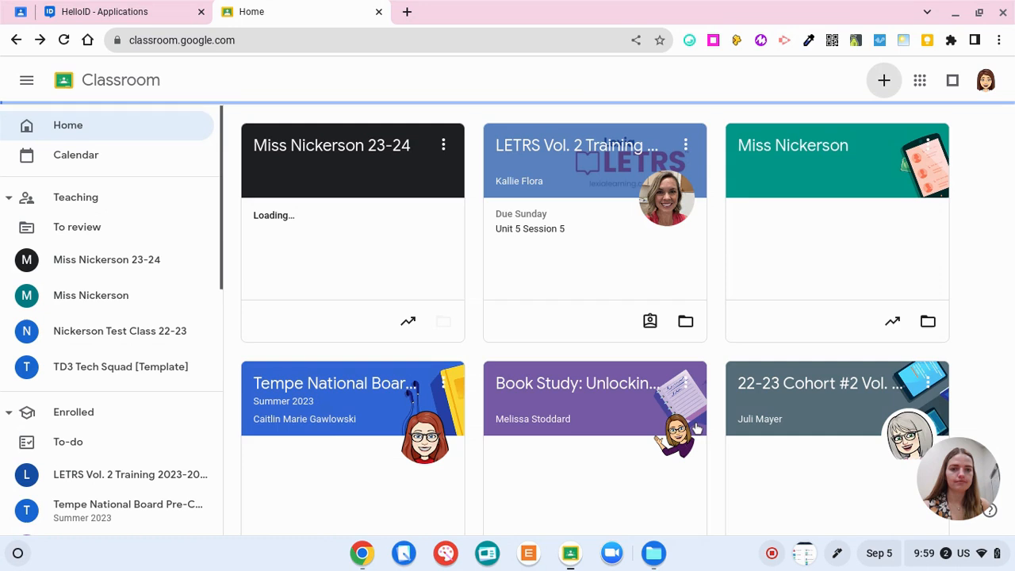
left_click(331, 146)
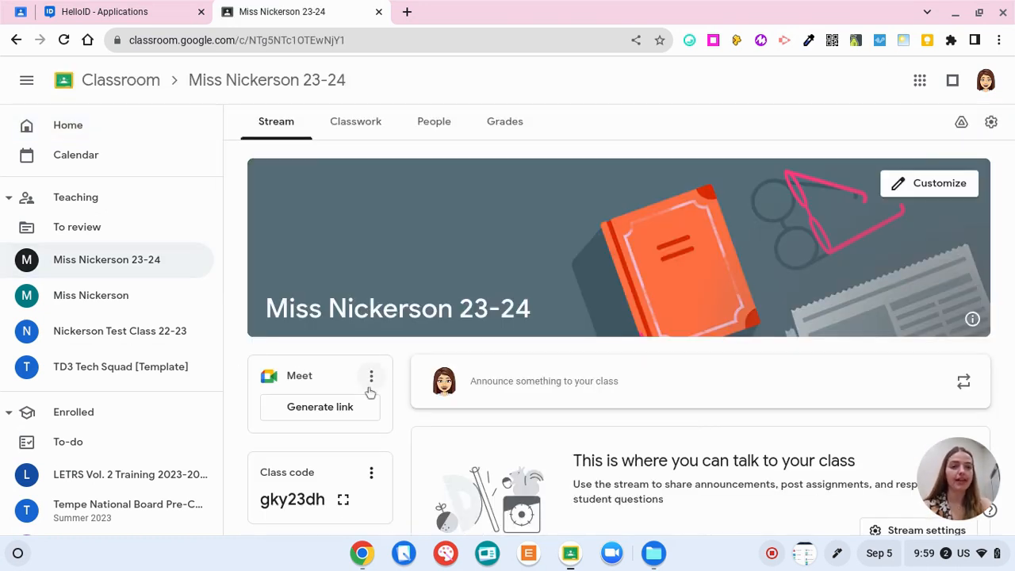
scroll("down", 3)
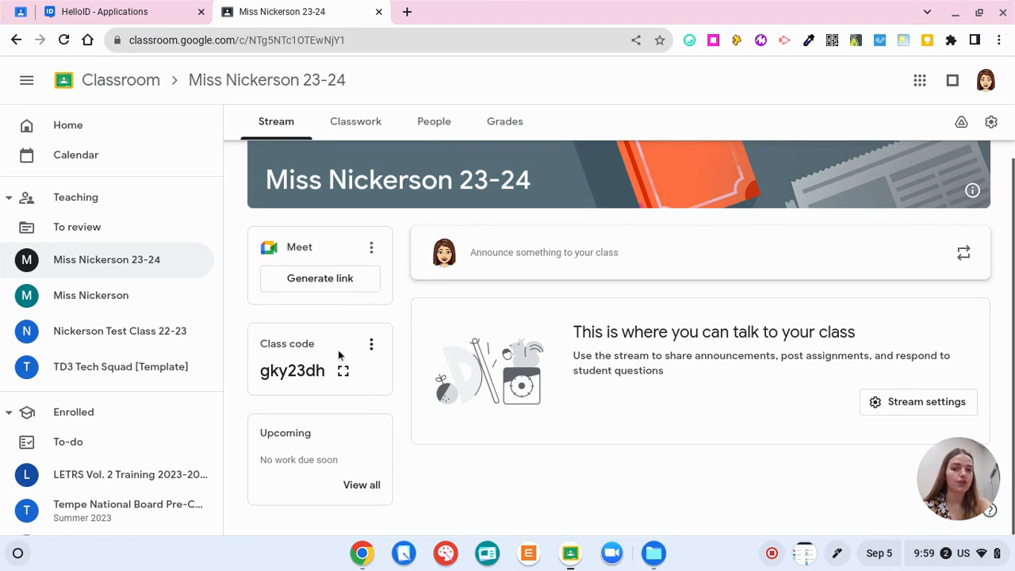
left_click(343, 370)
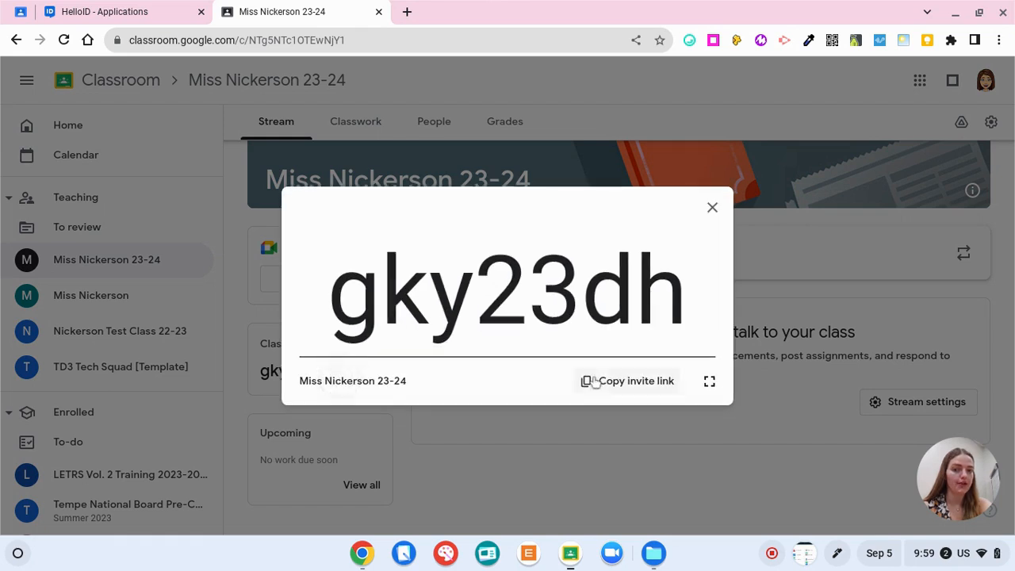
mouse_move(786, 301)
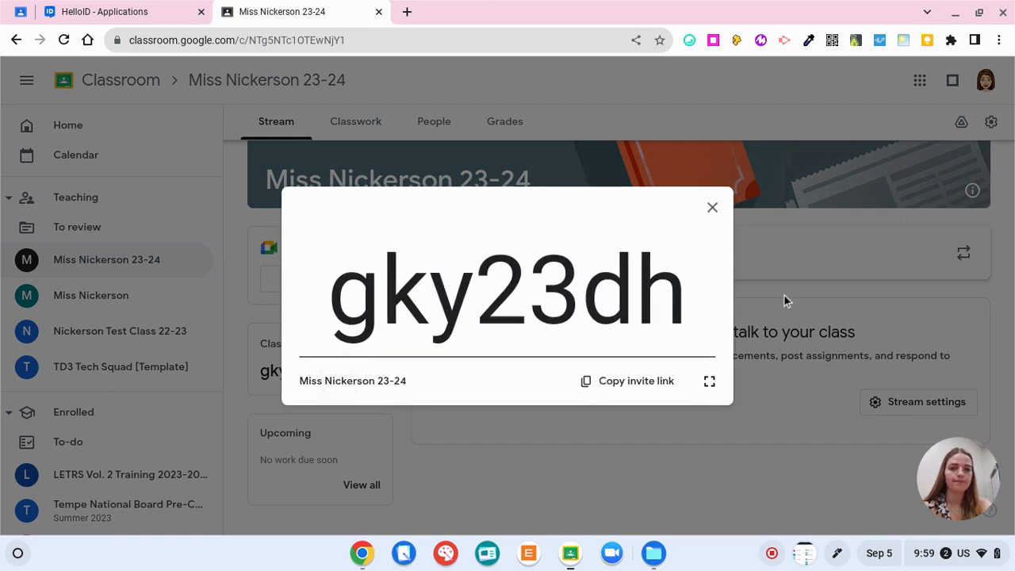
left_click(710, 206)
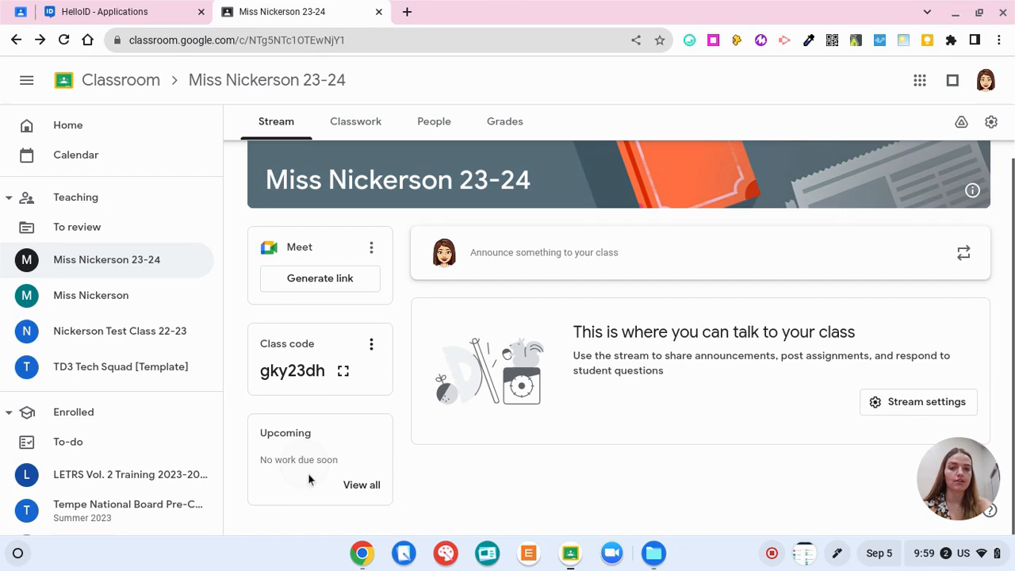
scroll("down", 3)
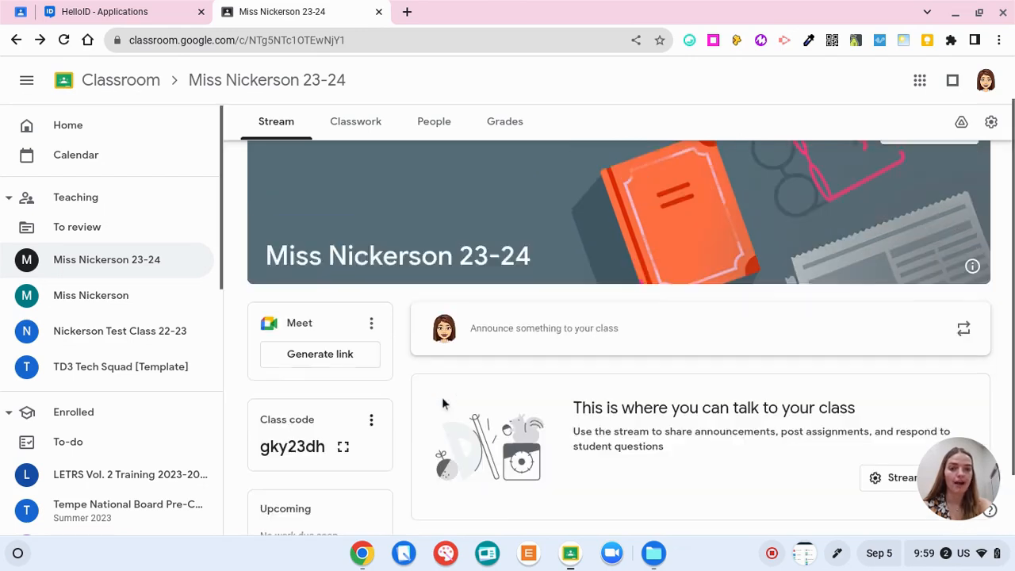
- Customize the class appearance with the purple theme colour and save it
left_click(929, 179)
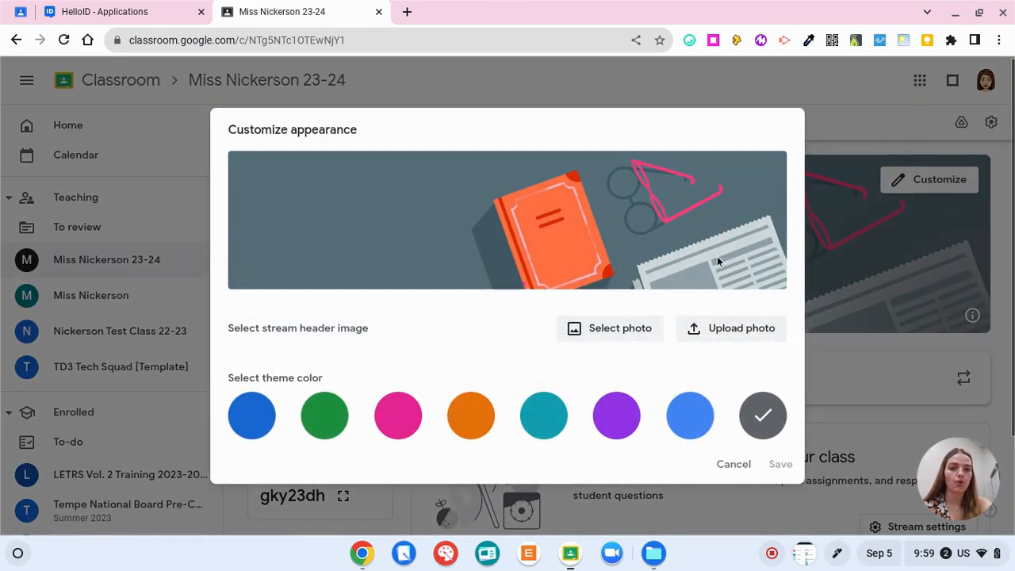
mouse_move(688, 415)
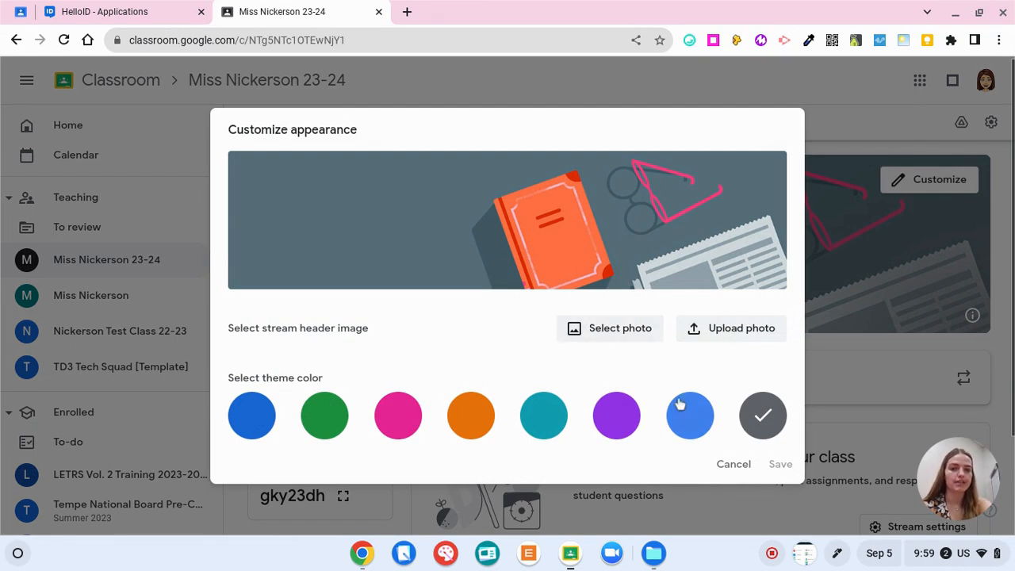
left_click(615, 415)
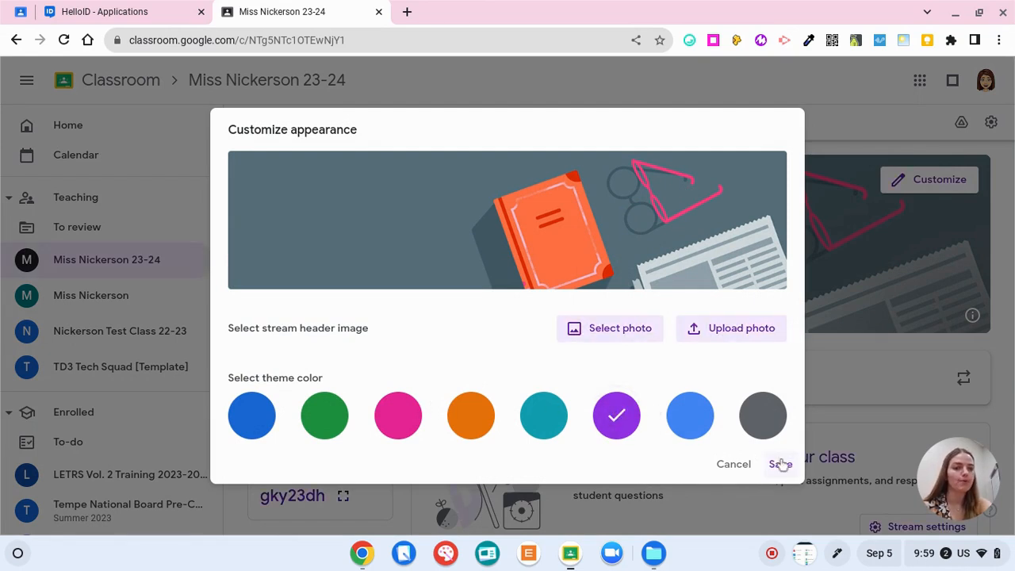
left_click(780, 463)
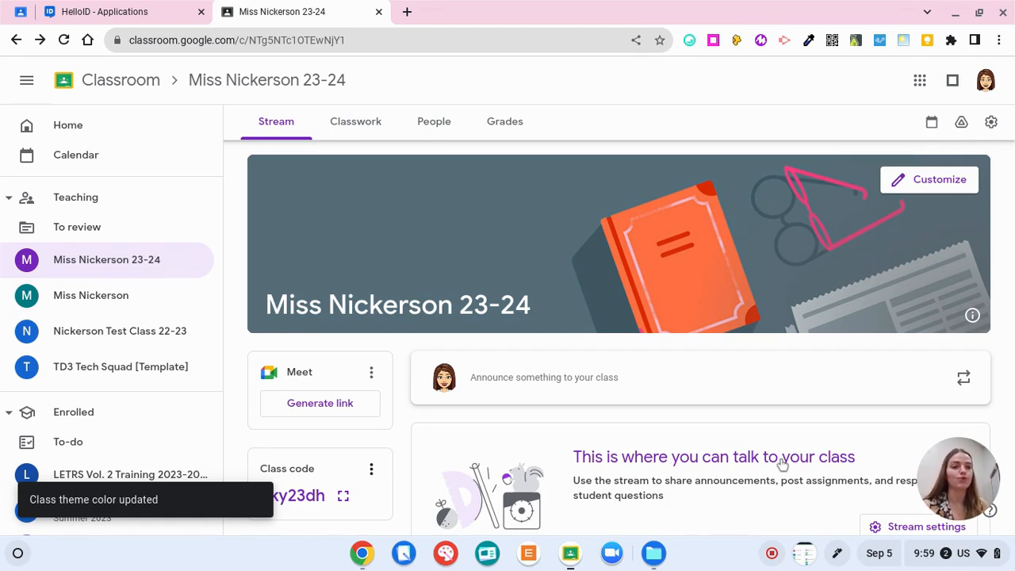
scroll("down", 3)
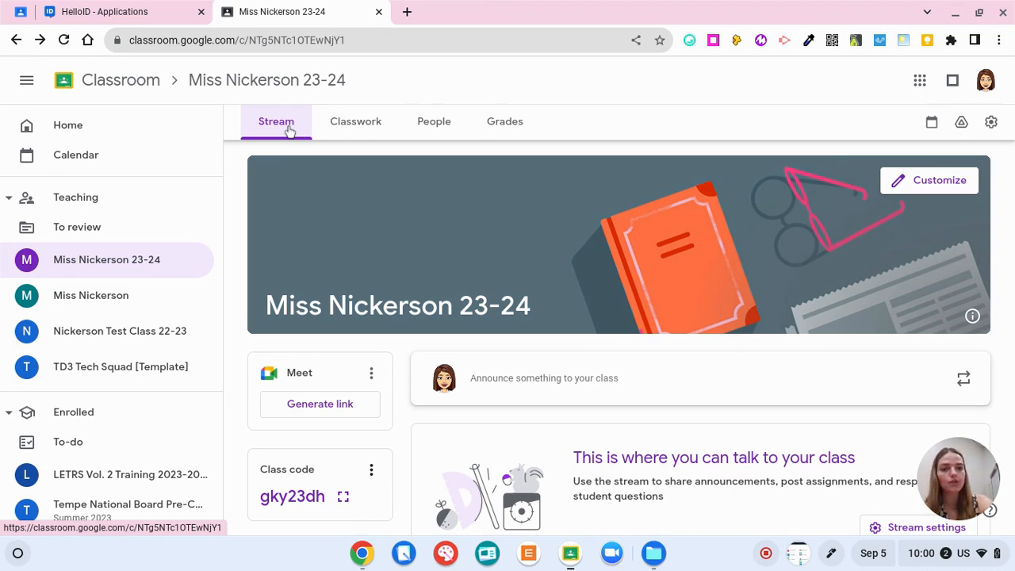
- Draft a stream announcement to all students reading 'Please do this for homework'
left_click(543, 378)
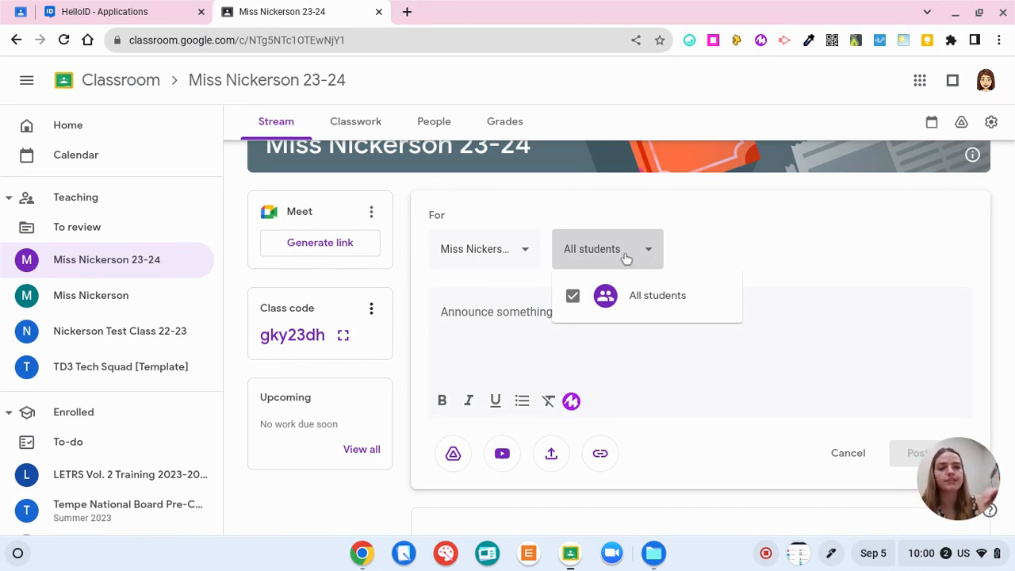
left_click(607, 249)
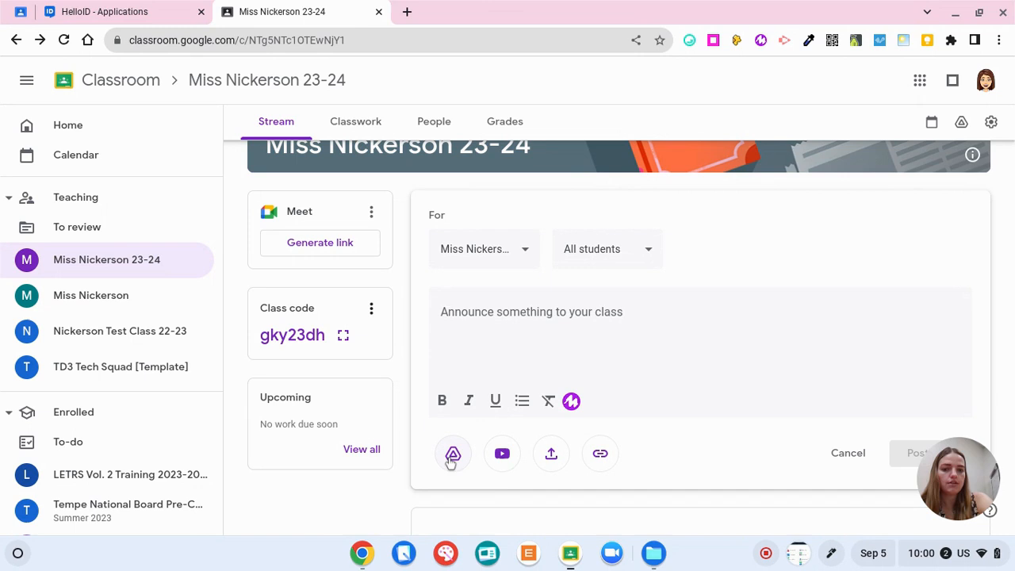
mouse_move(501, 453)
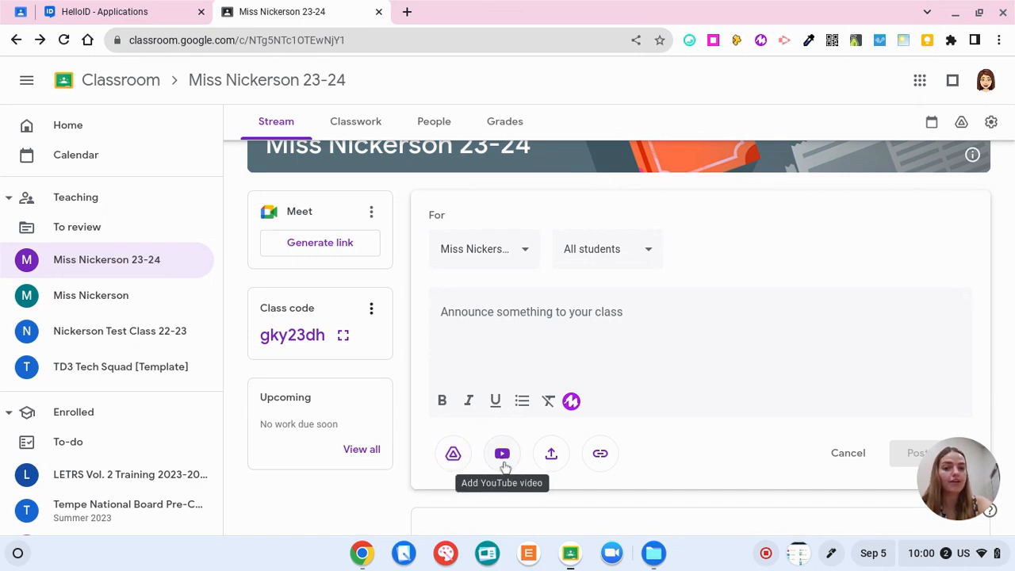
mouse_move(551, 453)
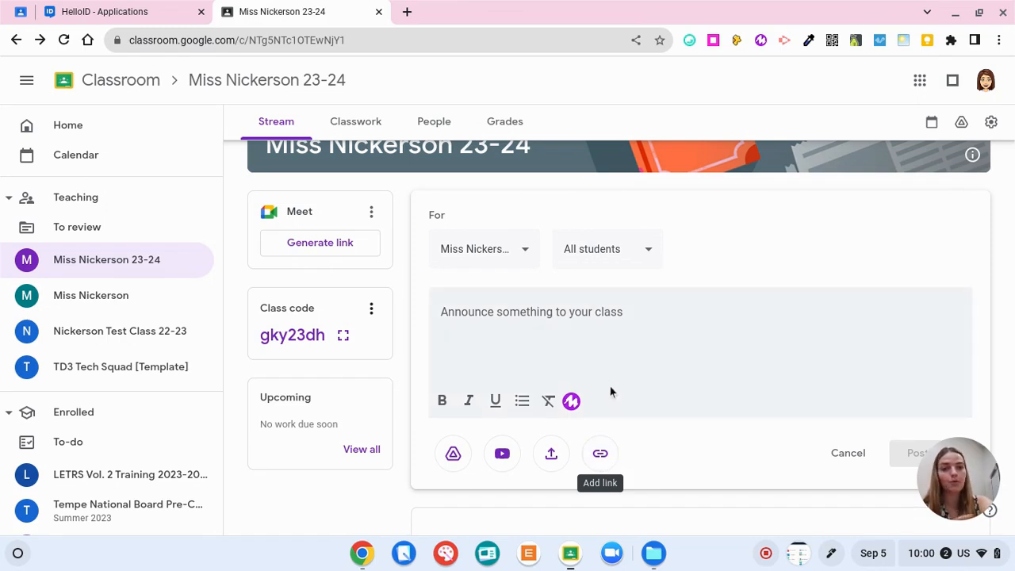
type("Please do this for h")
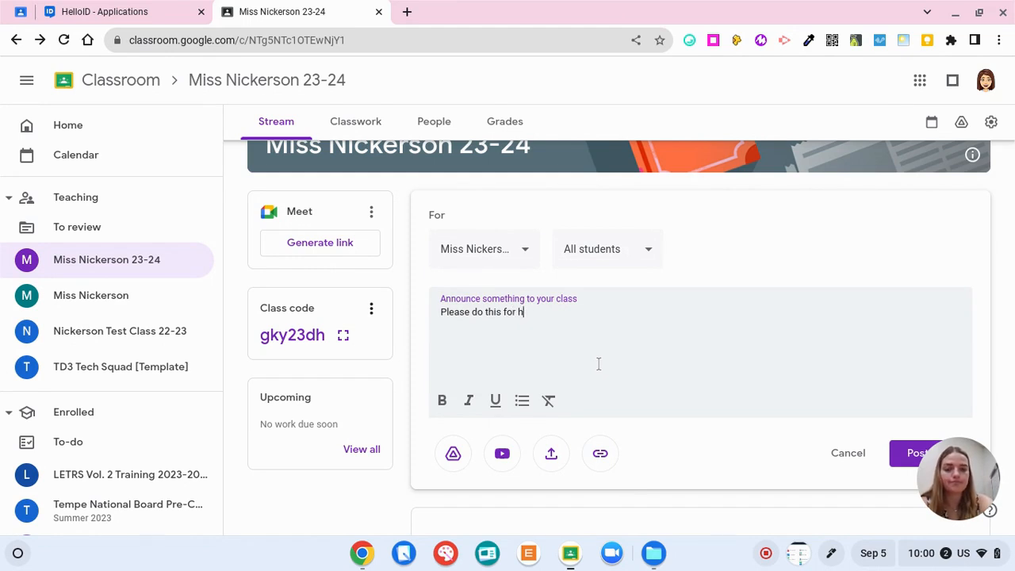
type("omework")
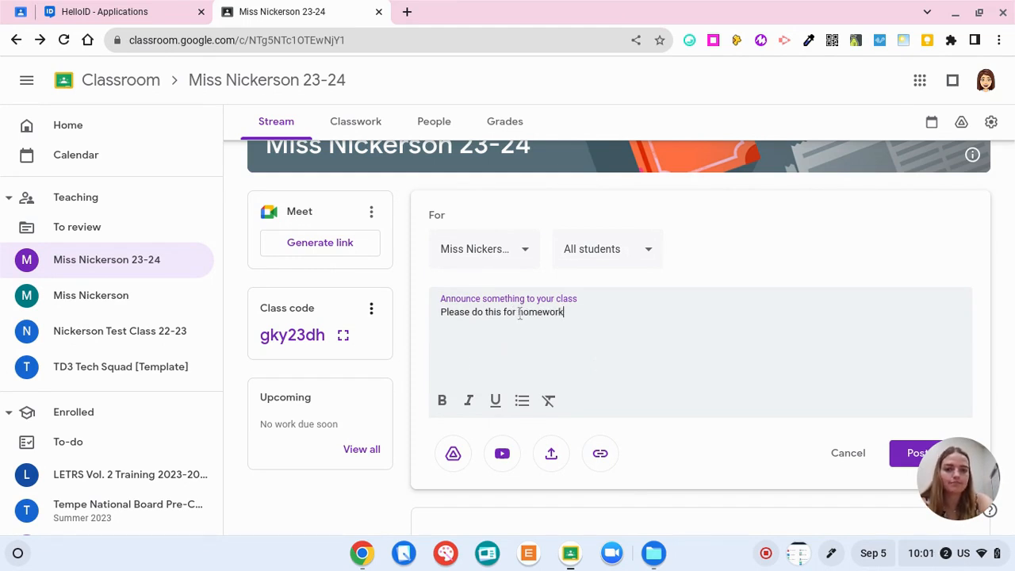
- Start attaching a link to the announcement and cancel without adding one
left_click(599, 453)
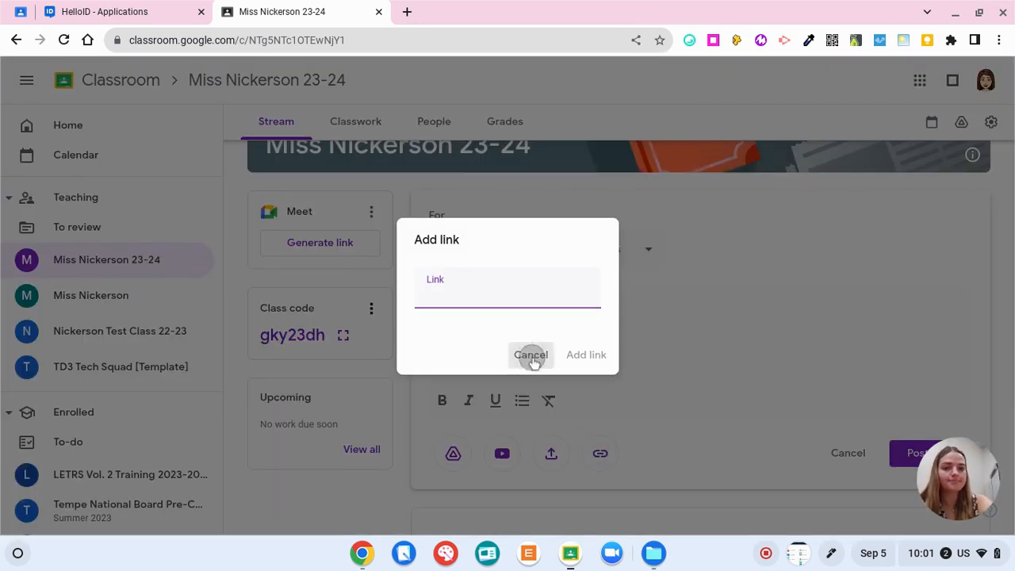
left_click(530, 355)
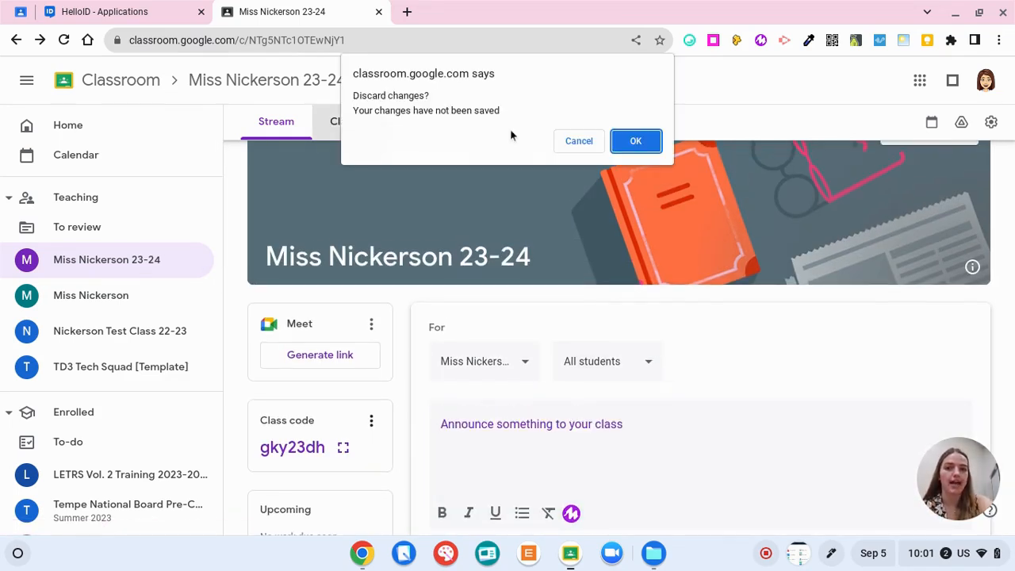
- Confirm discarding the unsaved announcement so the empty Classwork page opens
left_click(634, 140)
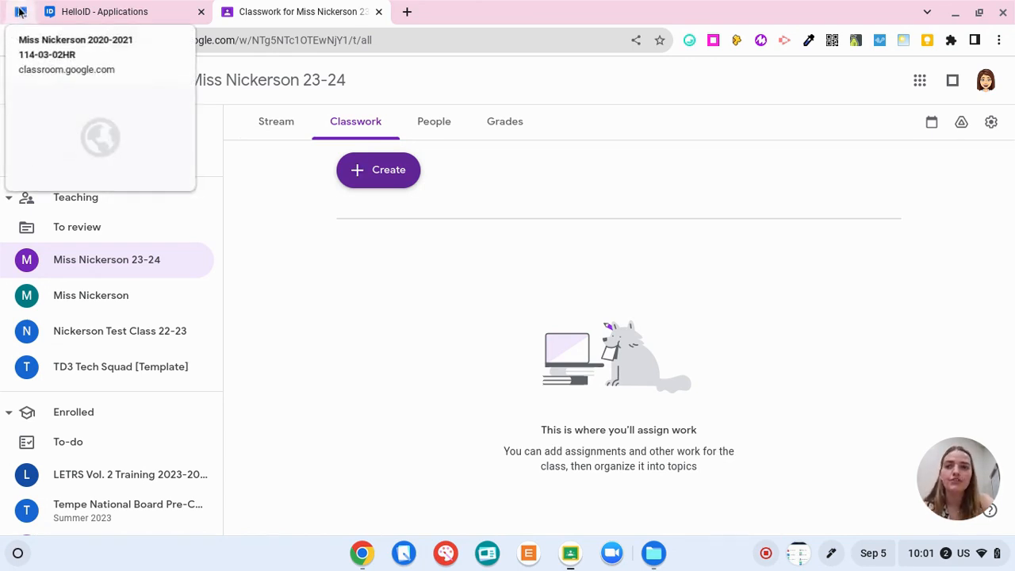
left_click(76, 54)
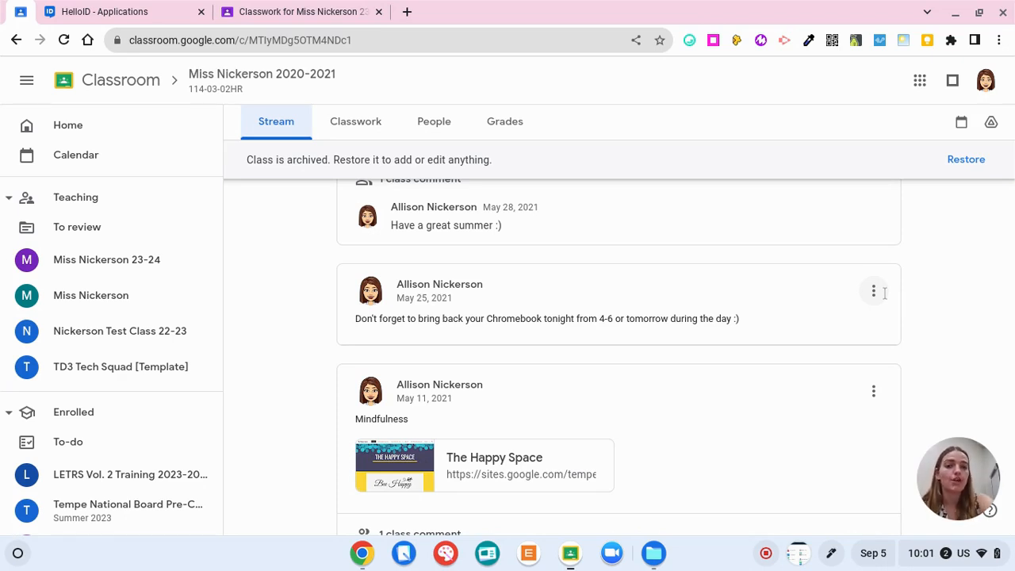
mouse_move(775, 317)
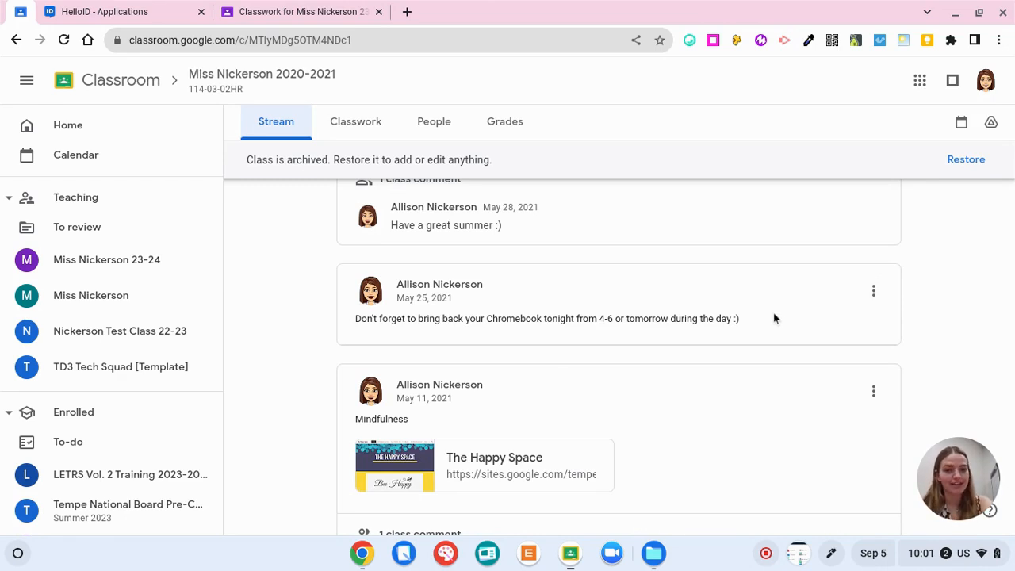
mouse_move(422, 425)
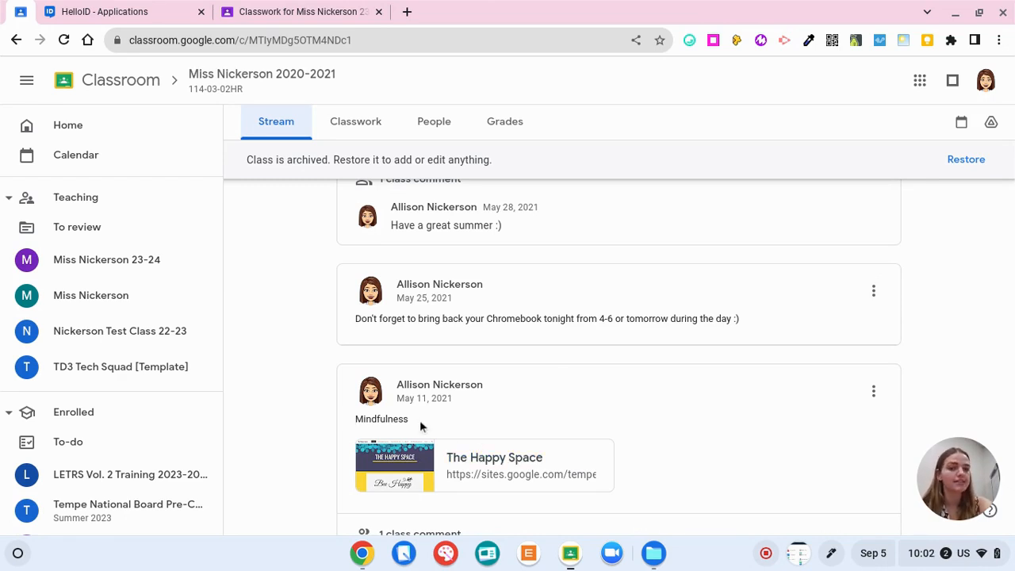
left_click(355, 120)
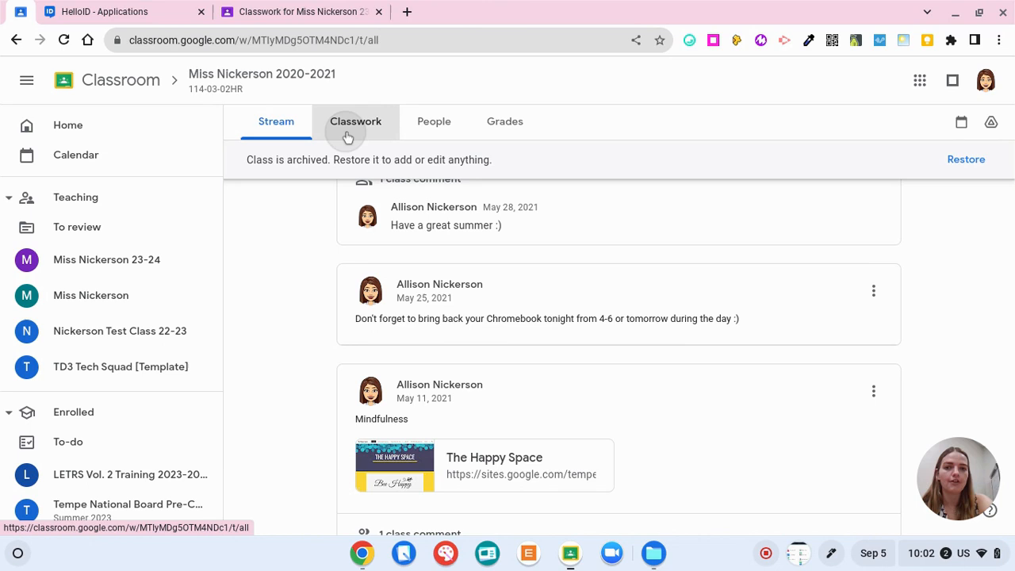
left_click(355, 121)
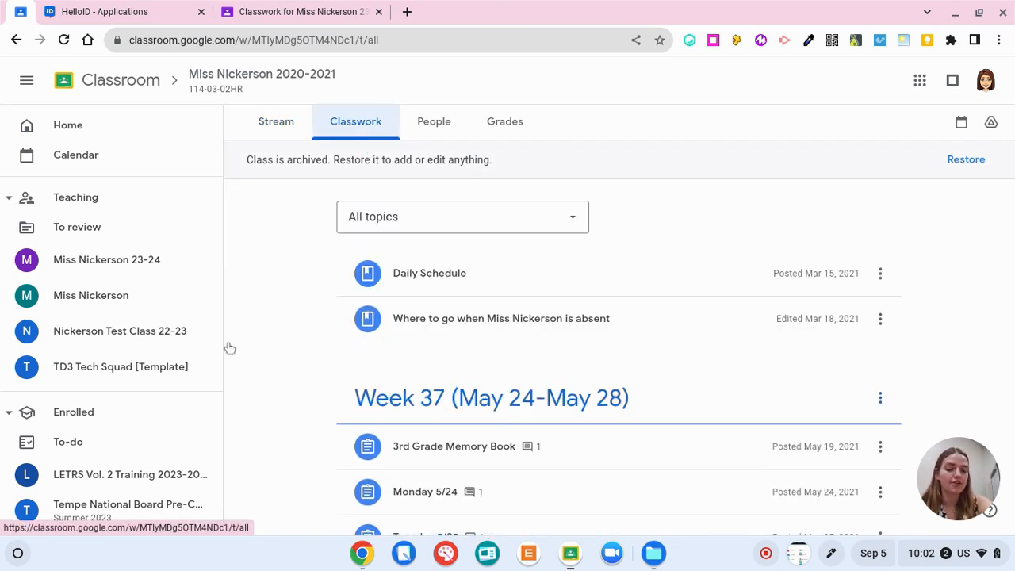
scroll("down", 3)
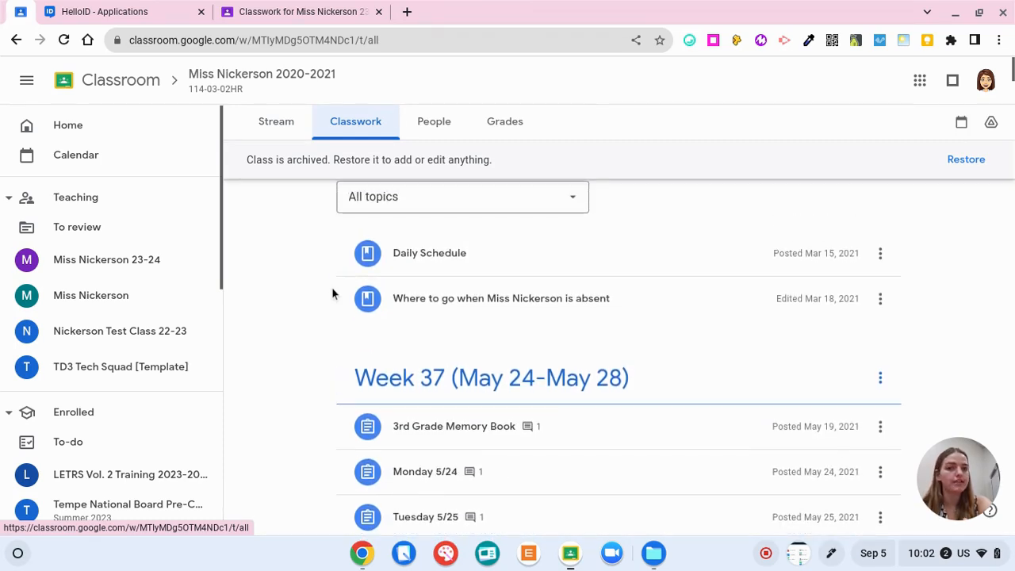
mouse_move(615, 283)
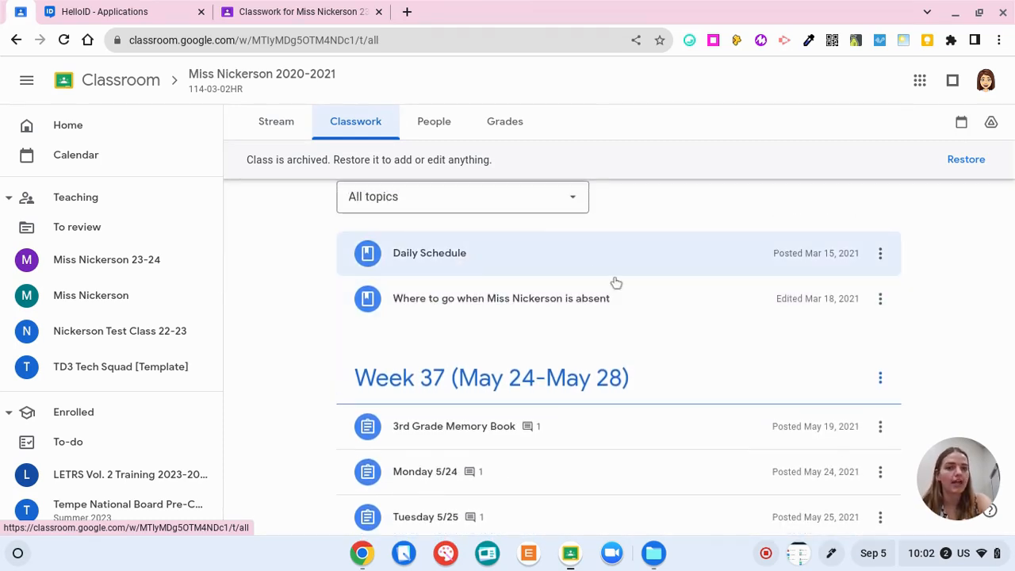
mouse_move(640, 300)
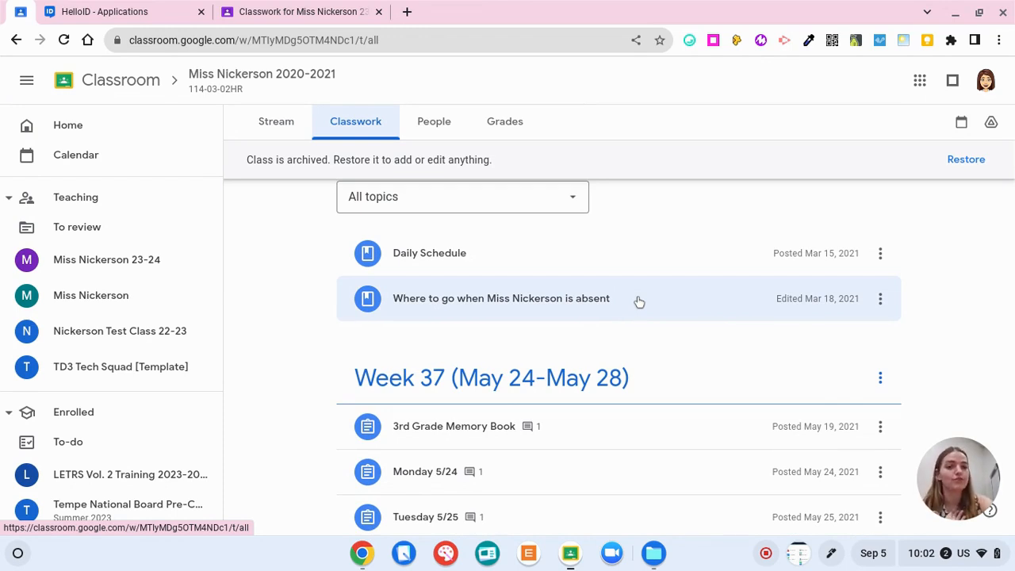
scroll("down", 3)
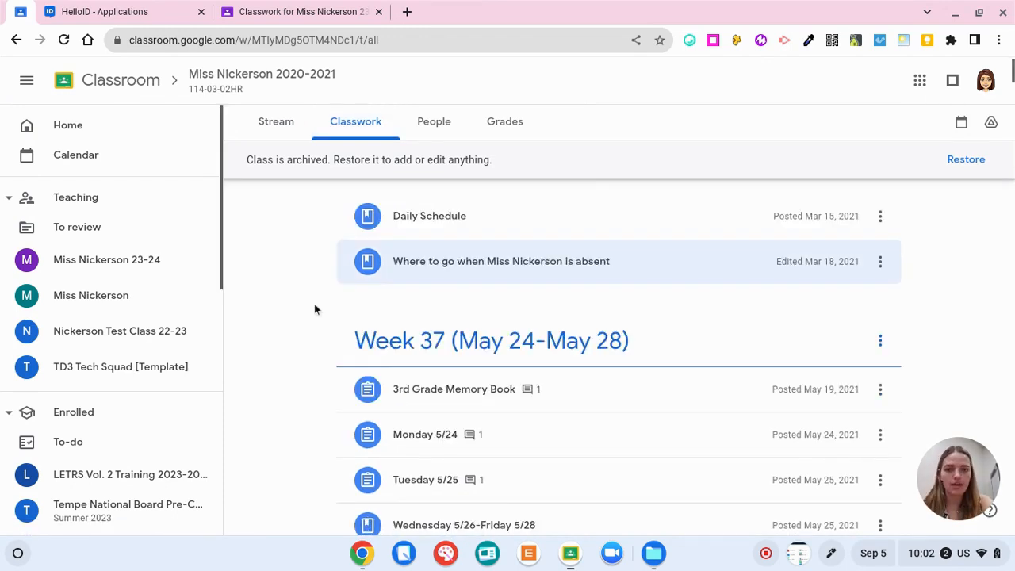
scroll("down", 3)
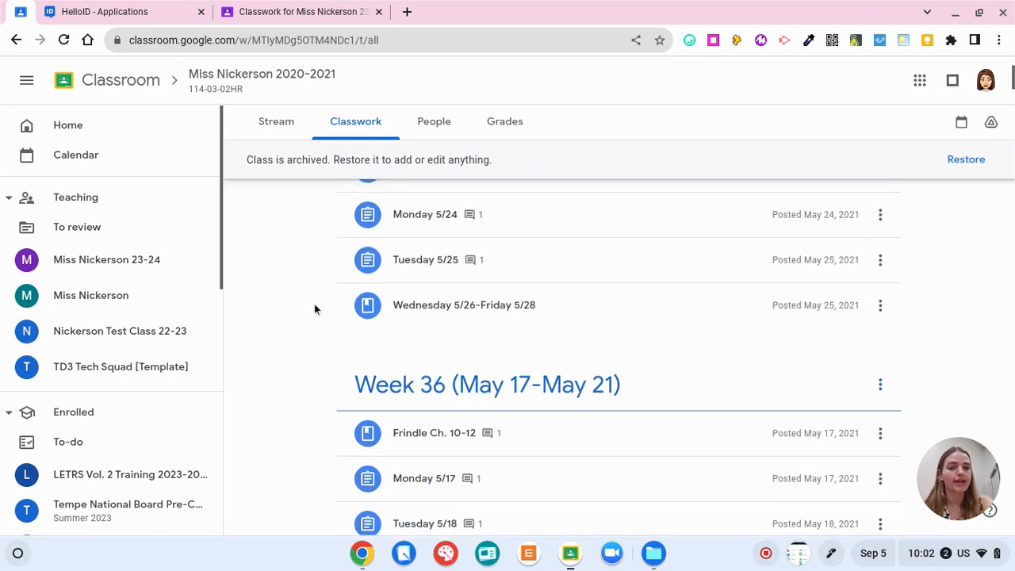
scroll("down", 3)
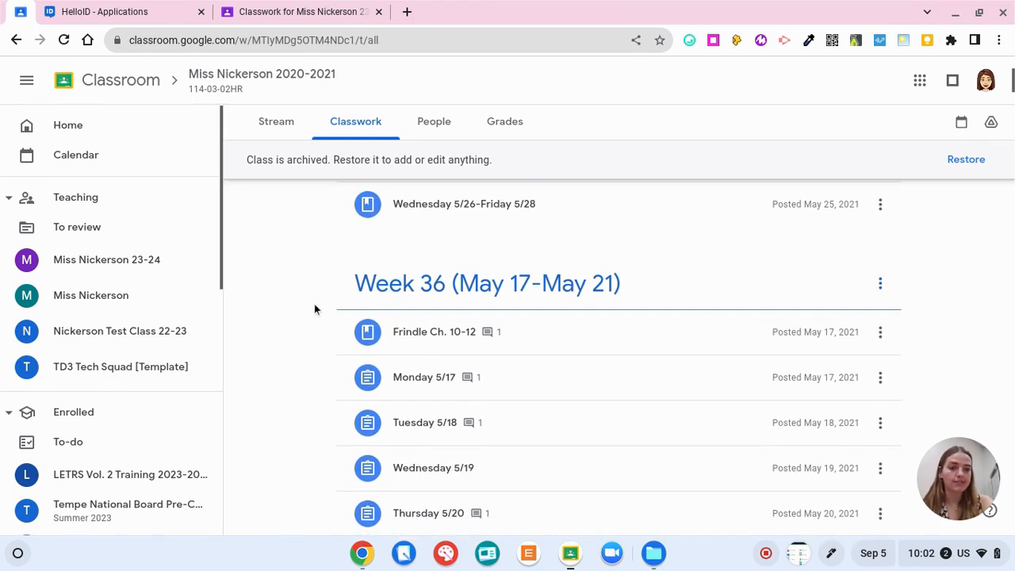
scroll("down", 3)
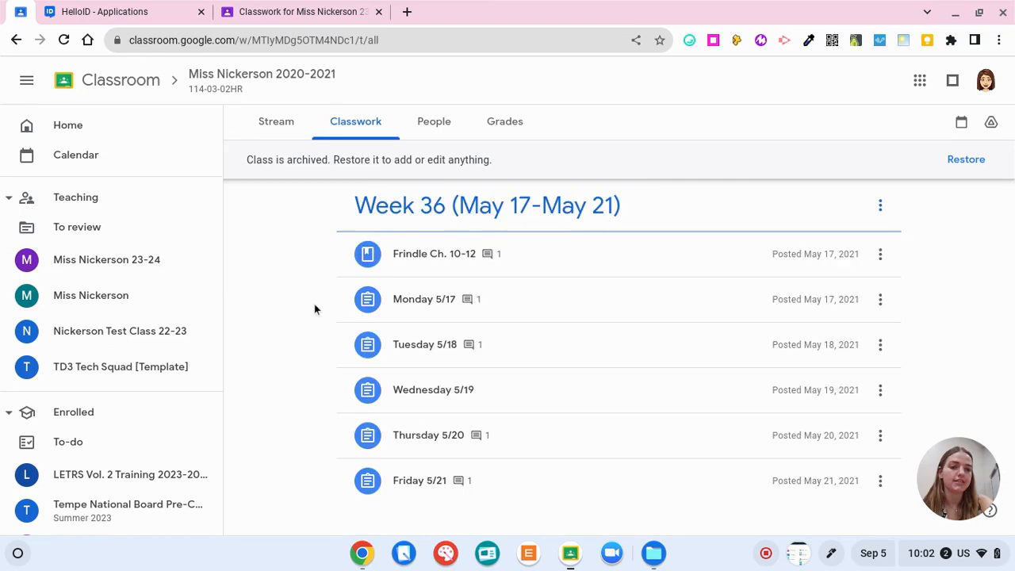
scroll("up", 3)
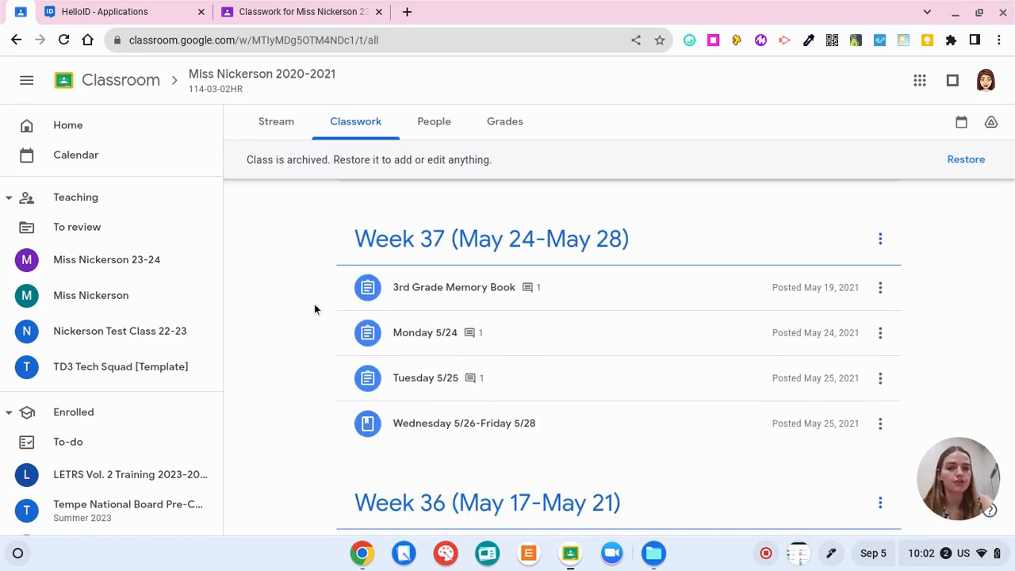
scroll("down", 3)
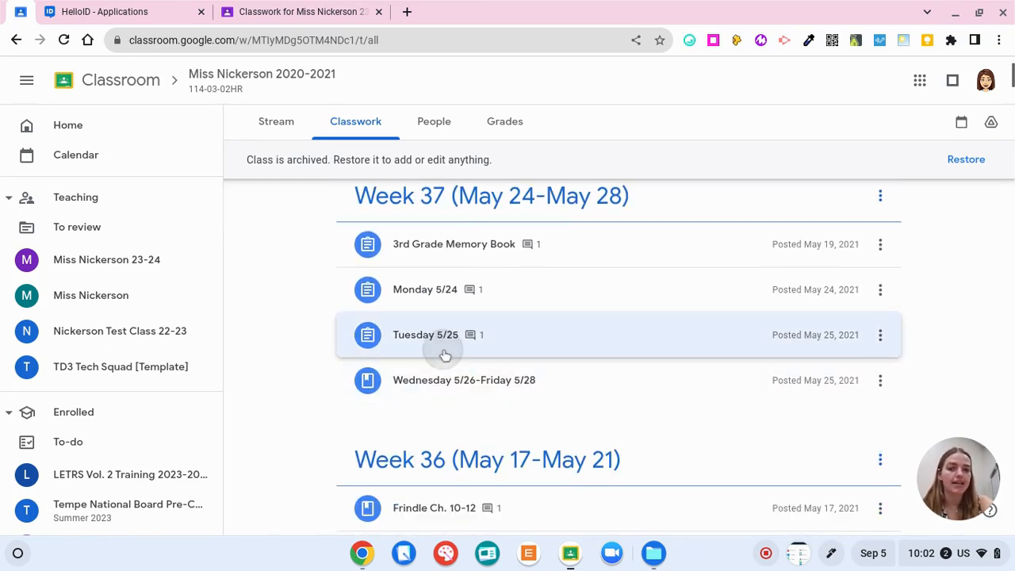
left_click(424, 333)
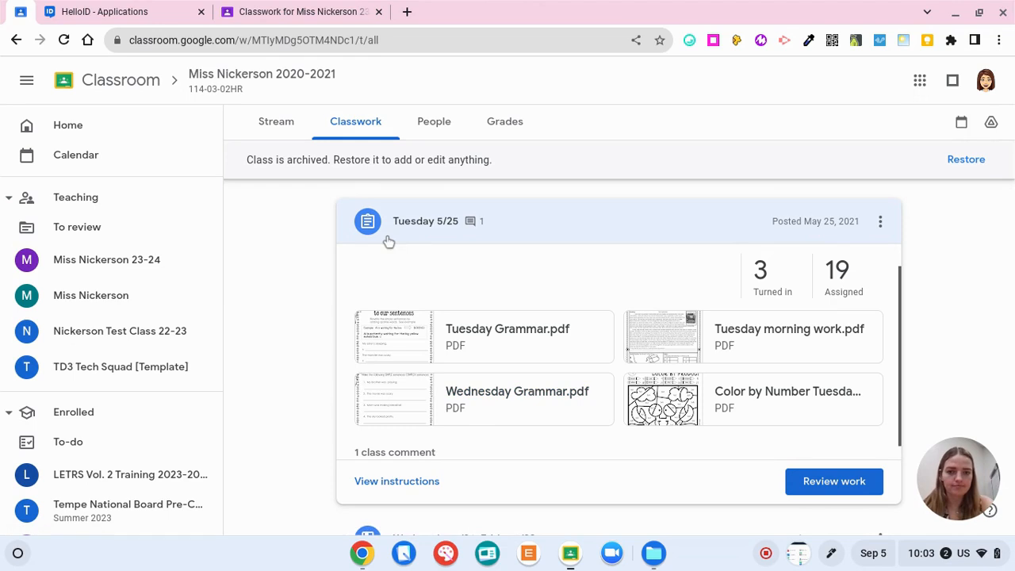
scroll("down", 3)
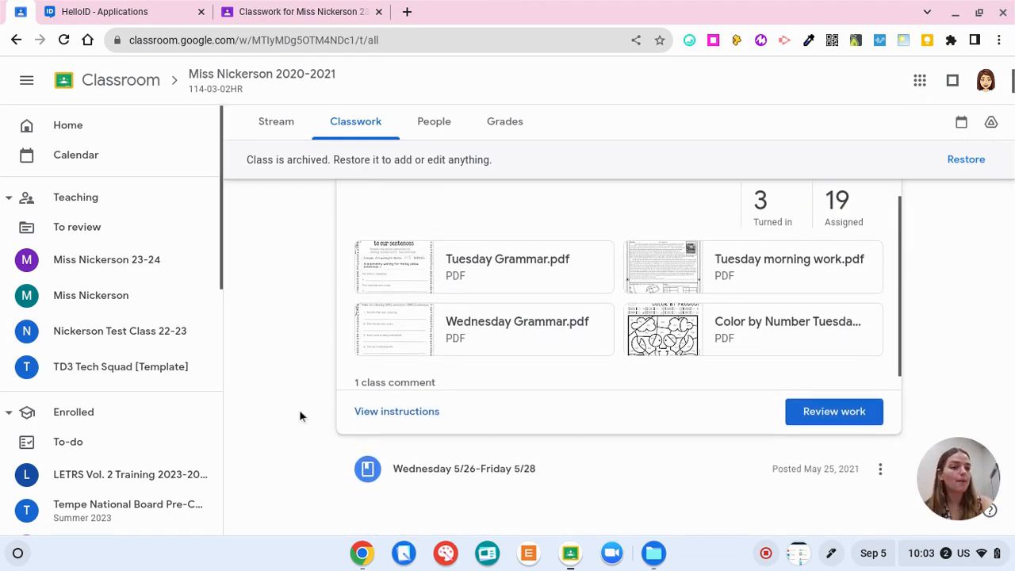
scroll("down", 3)
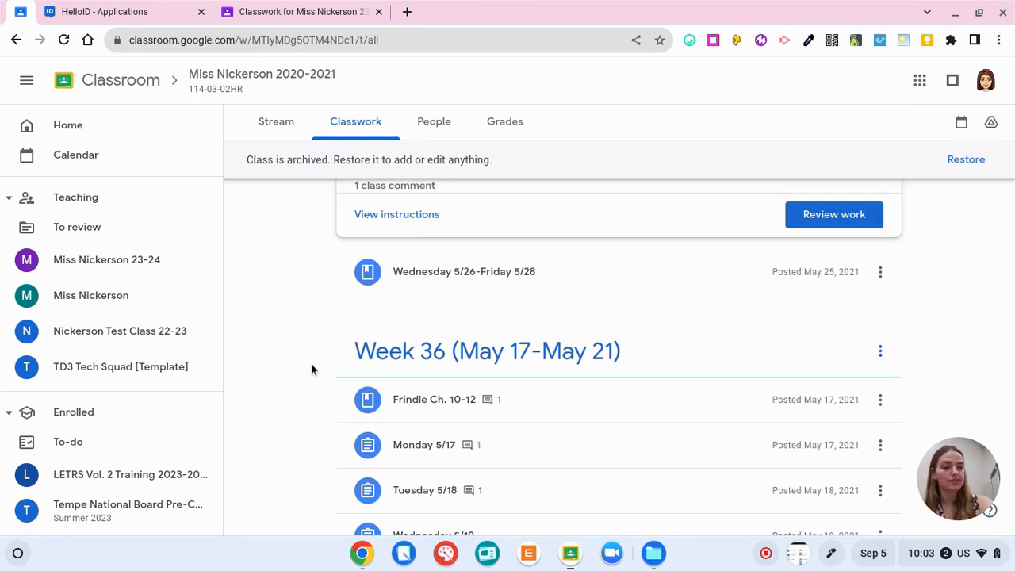
scroll("down", 3)
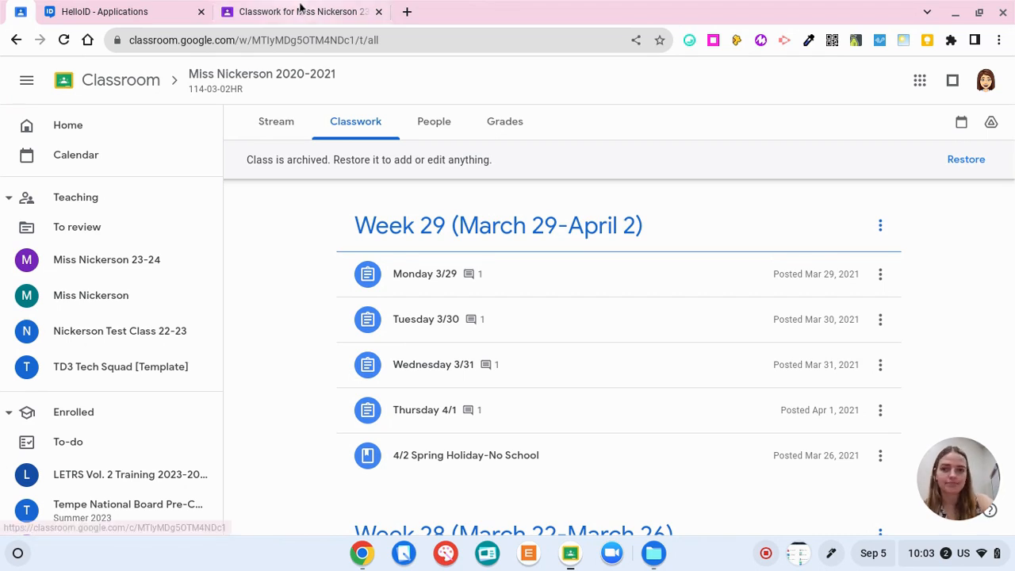
left_click(107, 260)
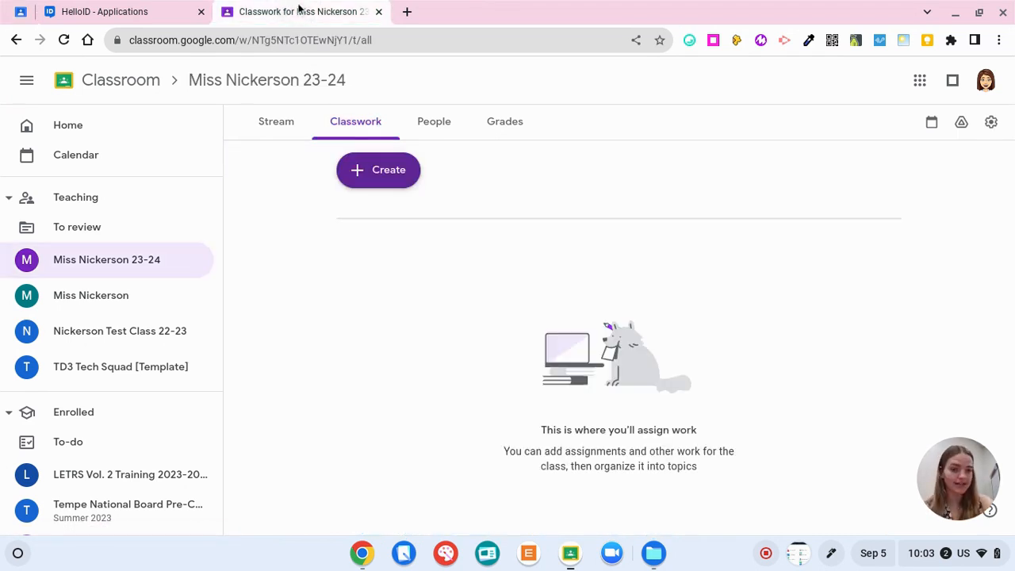
- Add a classwork topic named Week 1
left_click(377, 170)
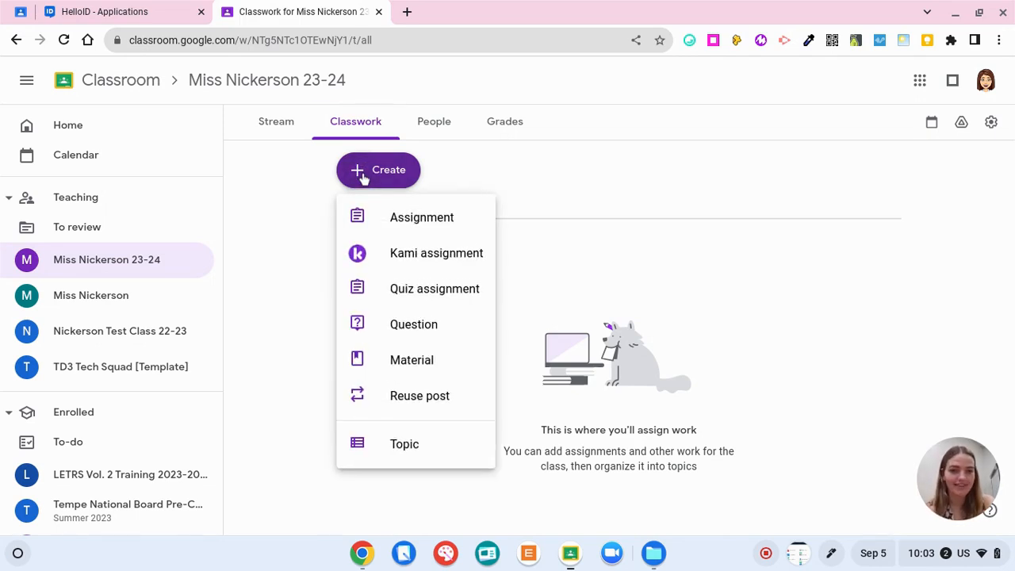
left_click(405, 444)
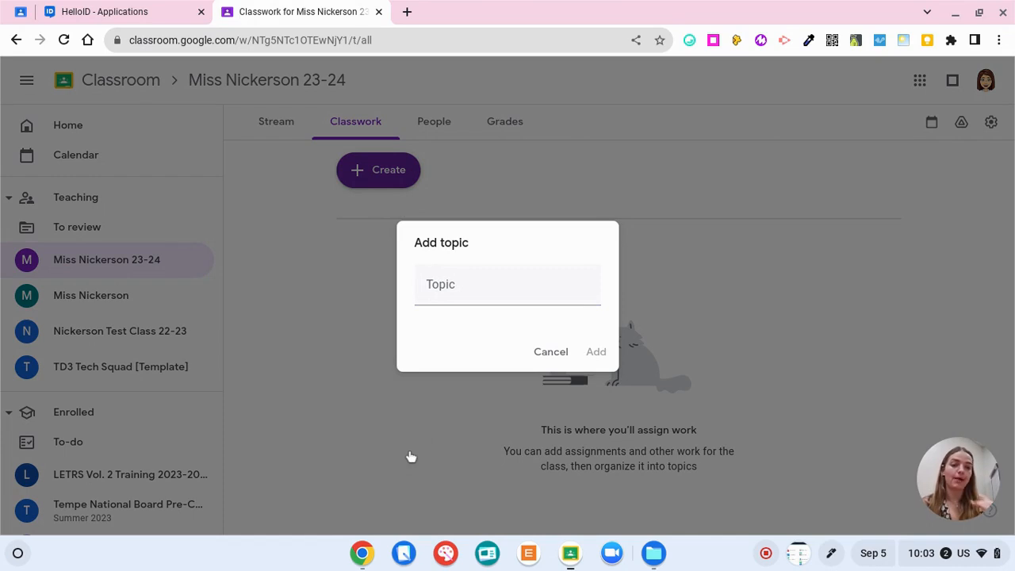
left_click(490, 284)
type("Week 1")
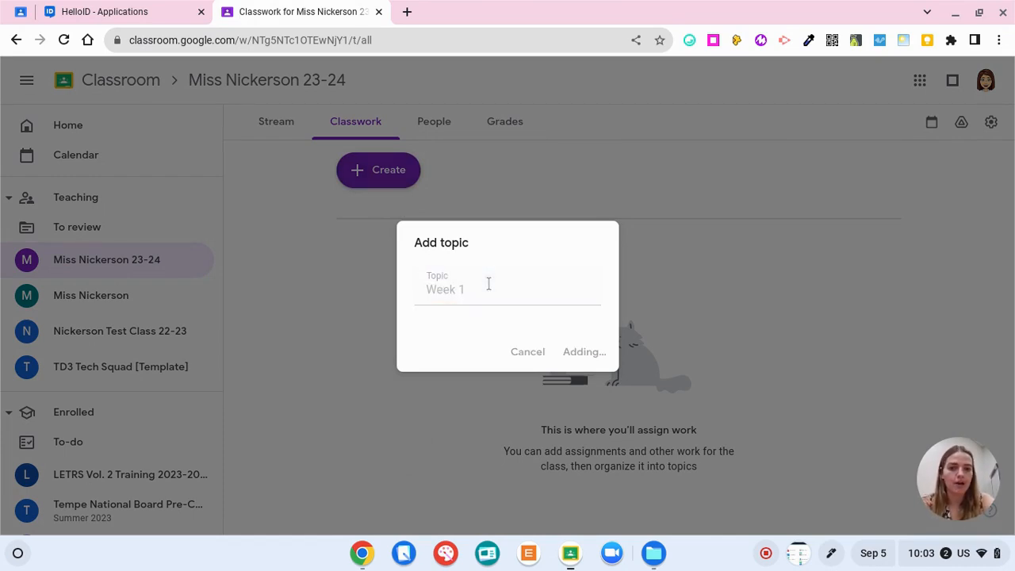
left_click(584, 352)
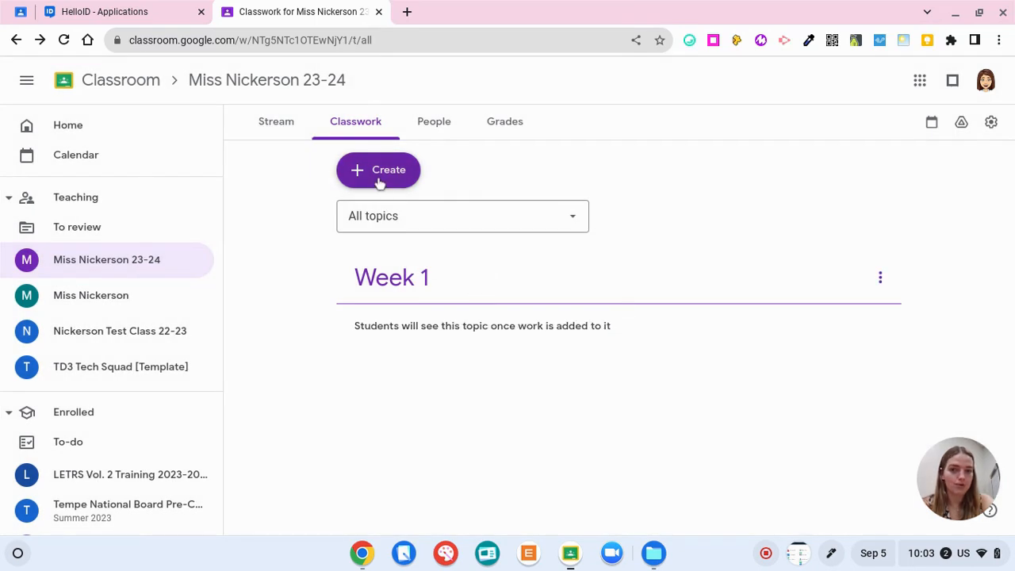
- Add a second classwork topic named Week 2
left_click(377, 169)
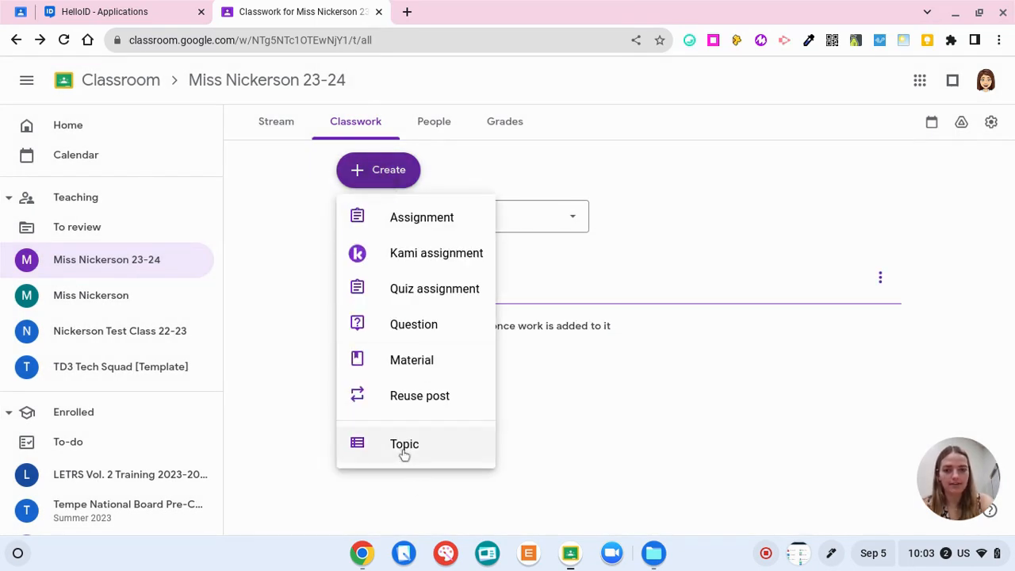
left_click(404, 444)
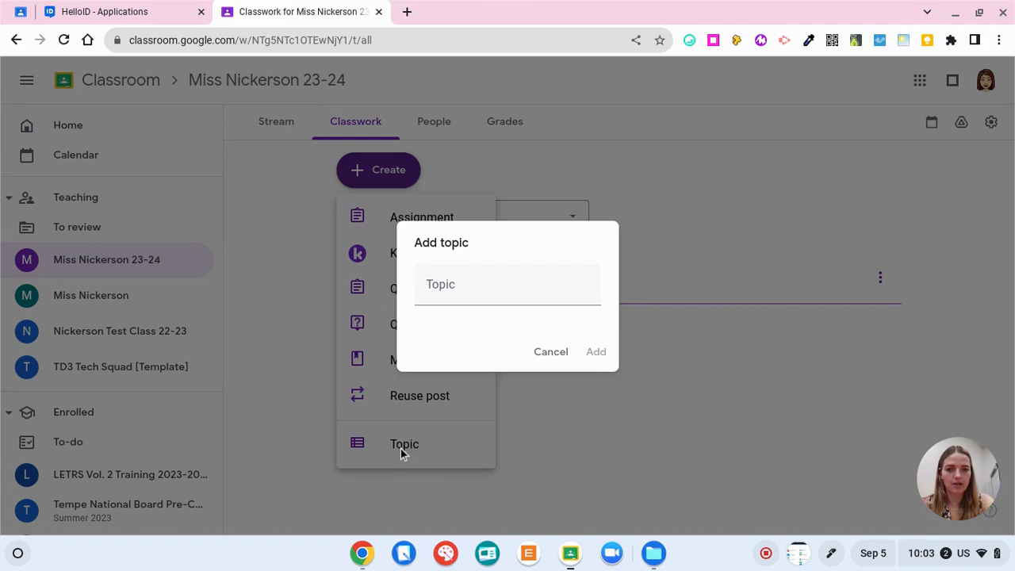
left_click(508, 284)
type("Week 2")
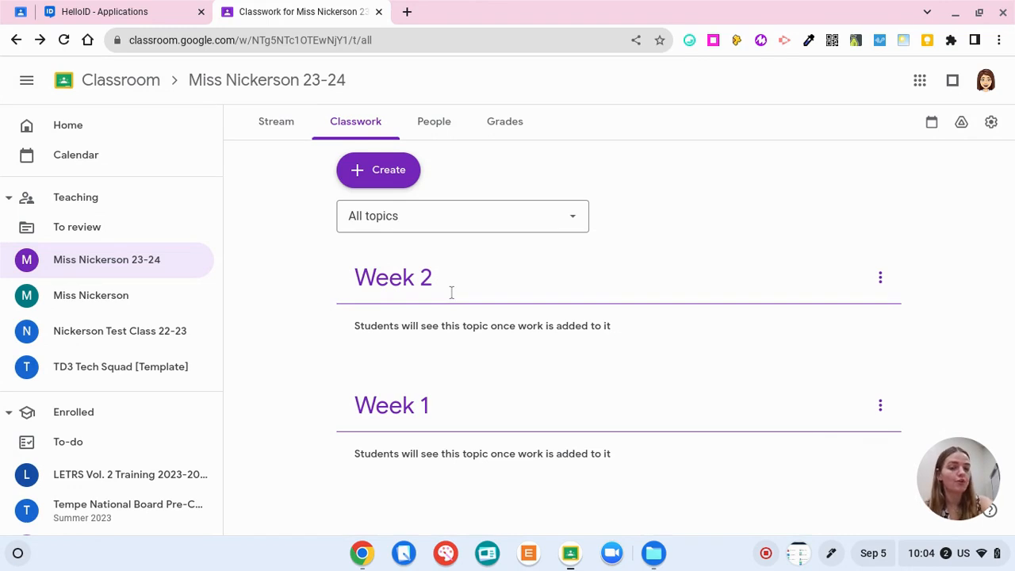
left_click(377, 170)
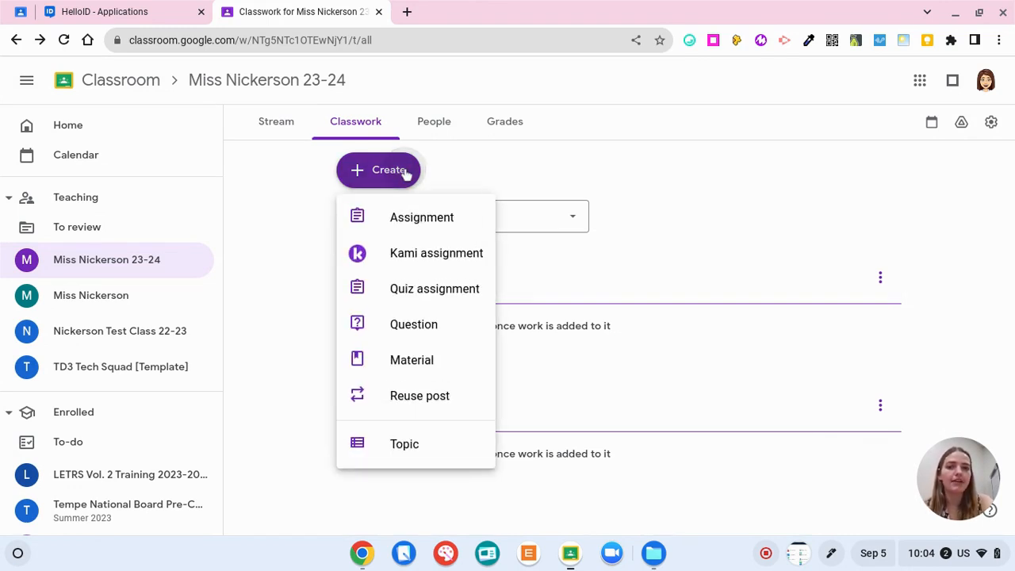
- Create an assignment titled 'Reading', assign it to students and file it under Week 2
left_click(421, 218)
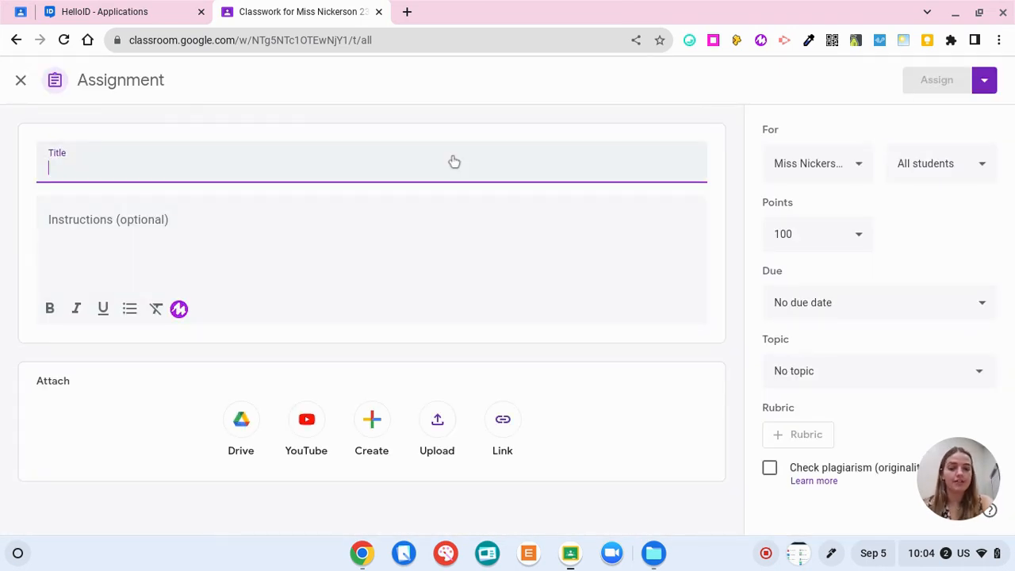
type("E")
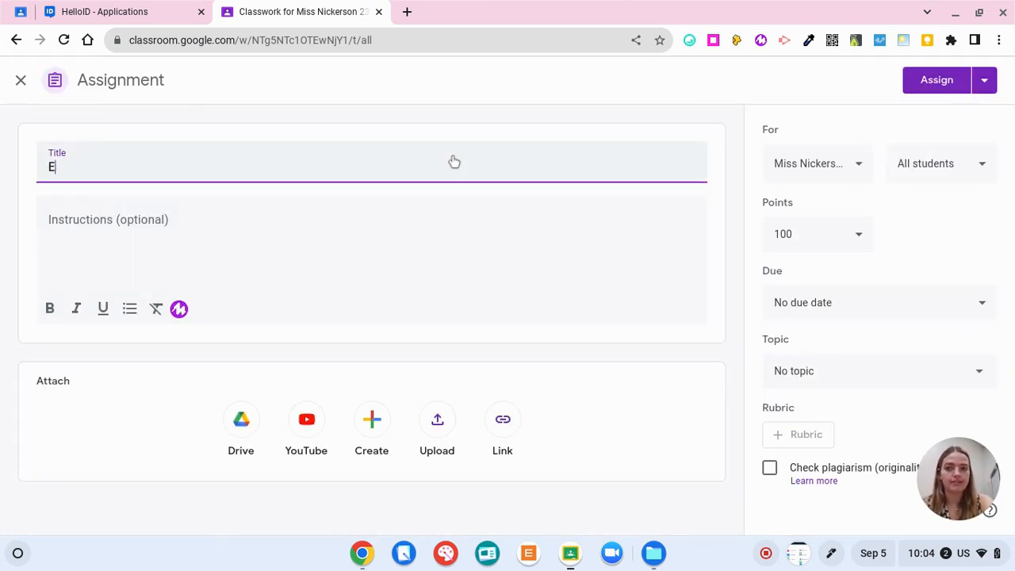
type("Reading")
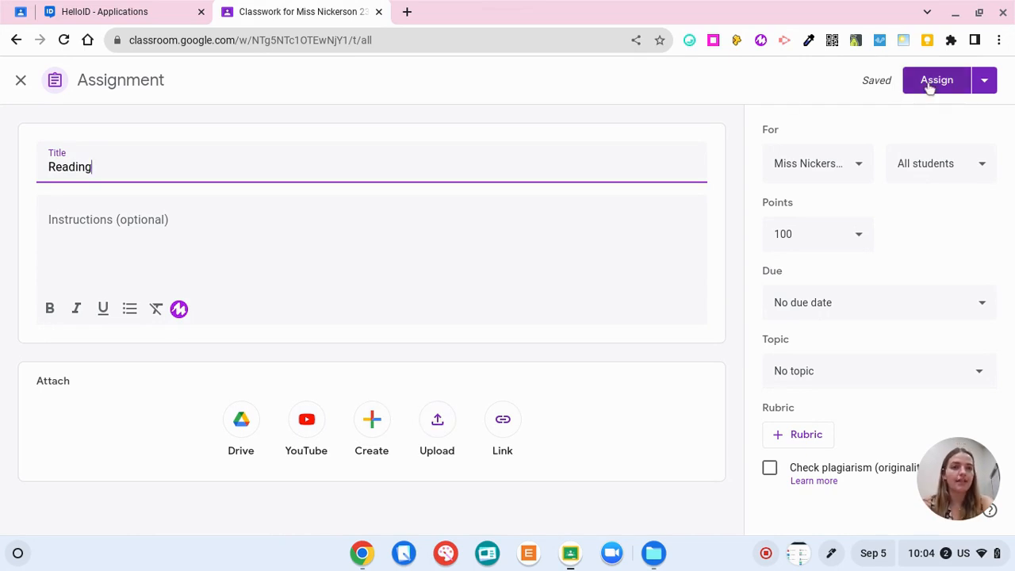
left_click(935, 79)
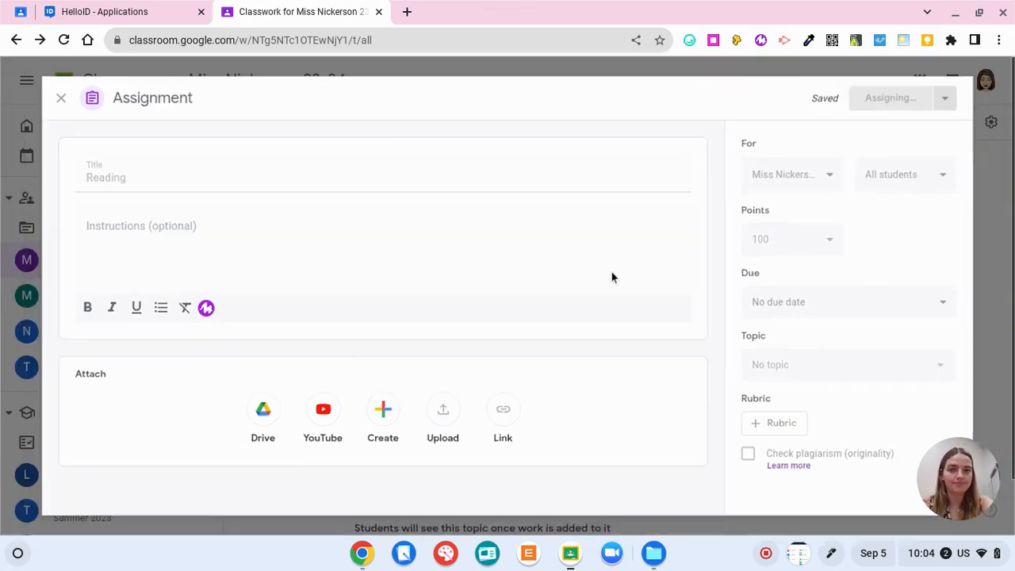
left_click(890, 98)
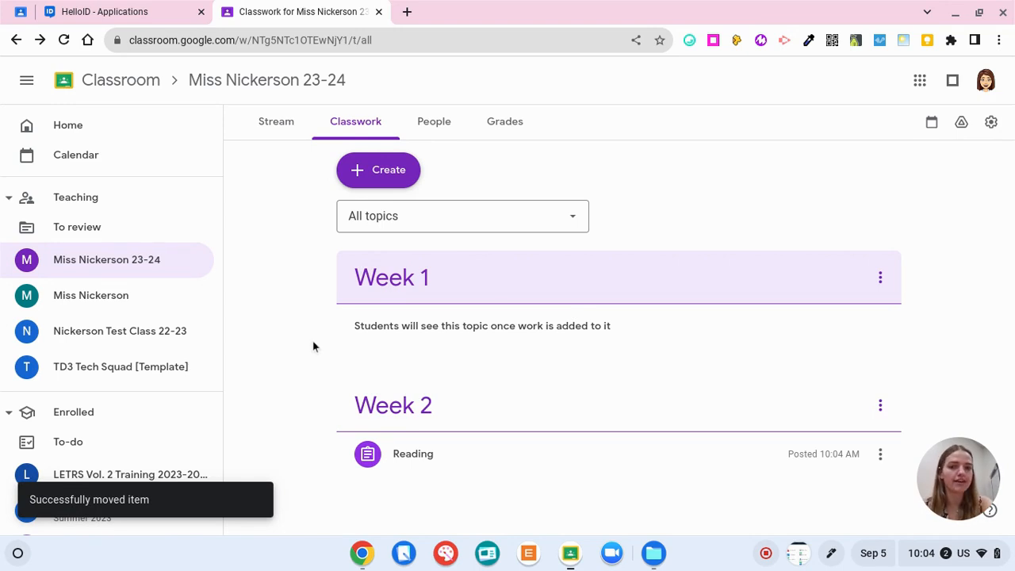
left_click(377, 168)
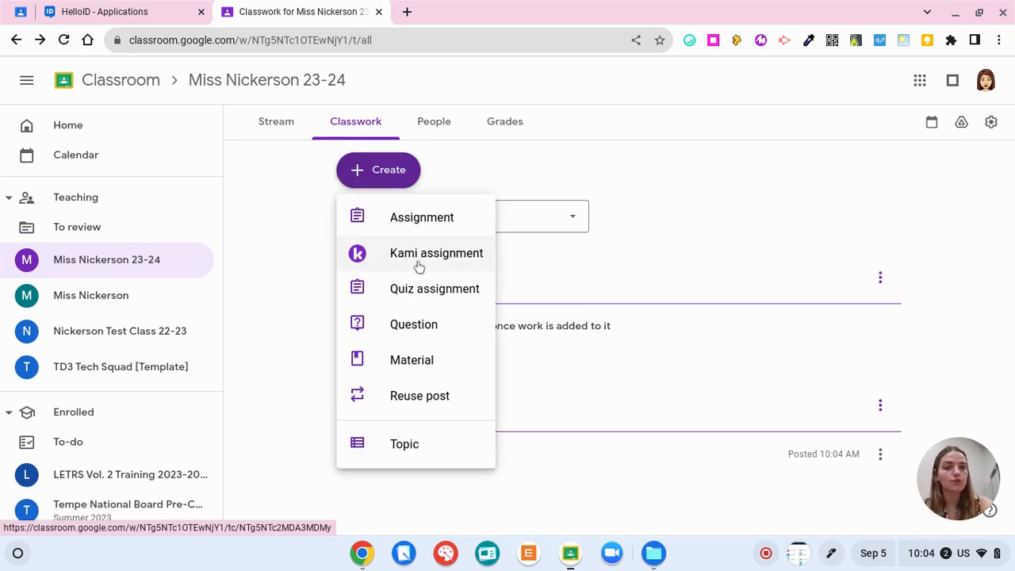
mouse_move(463, 297)
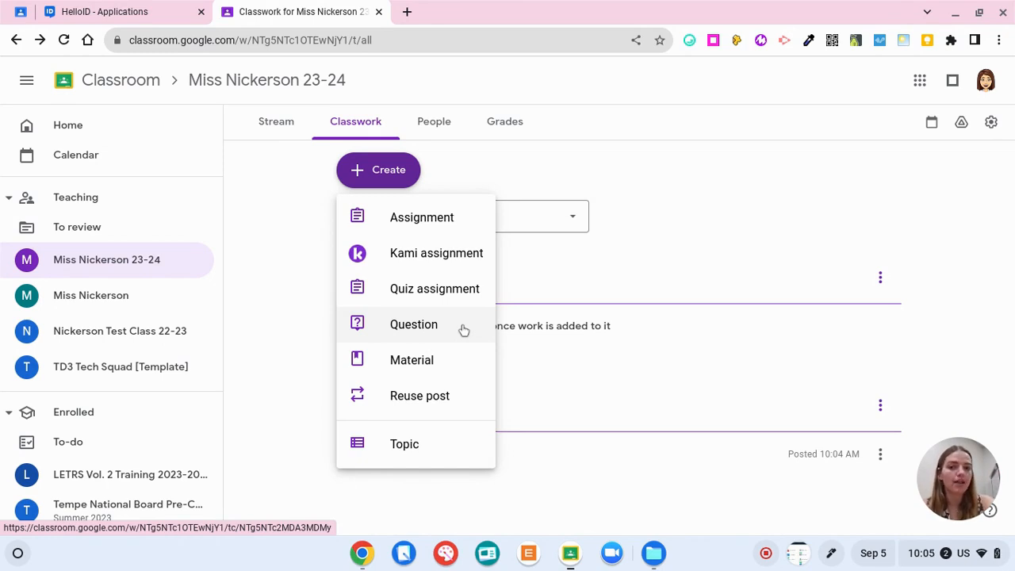
mouse_move(466, 355)
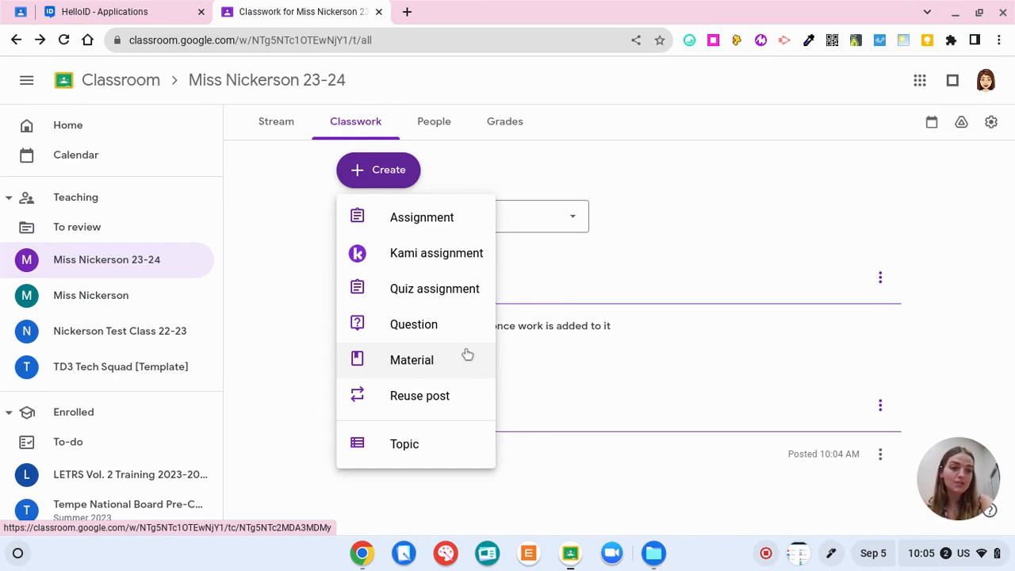
mouse_move(468, 395)
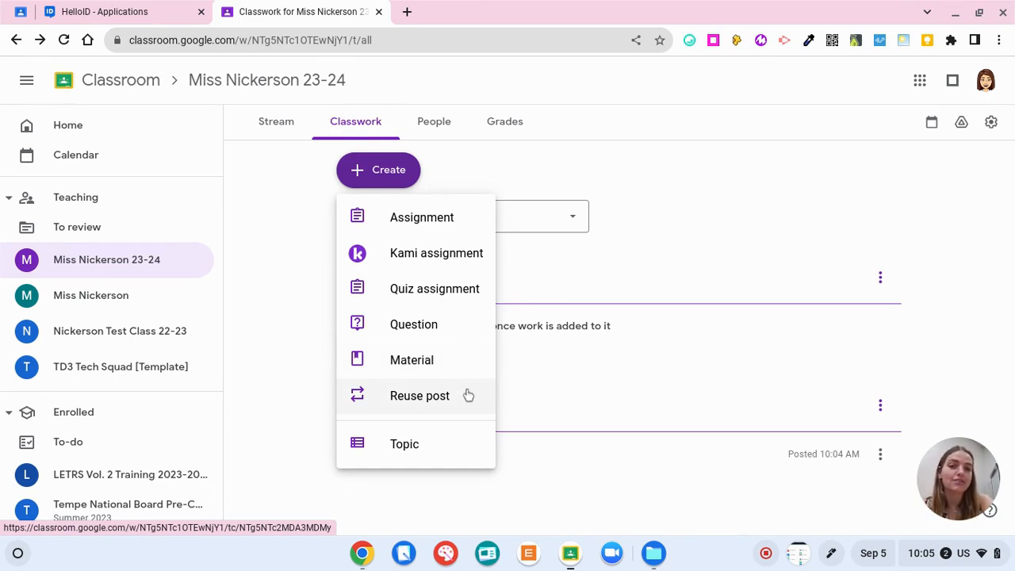
mouse_move(468, 396)
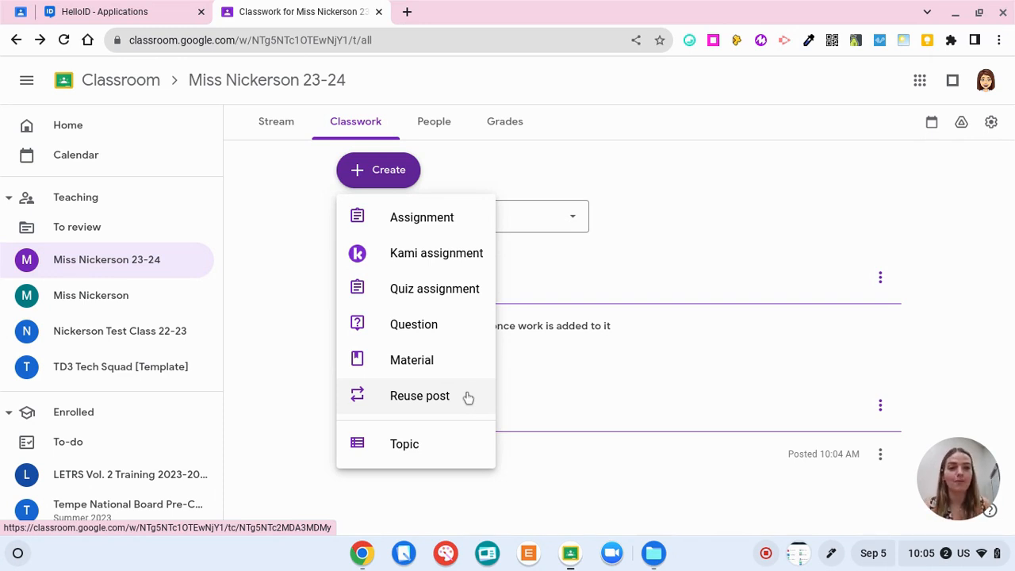
mouse_move(439, 444)
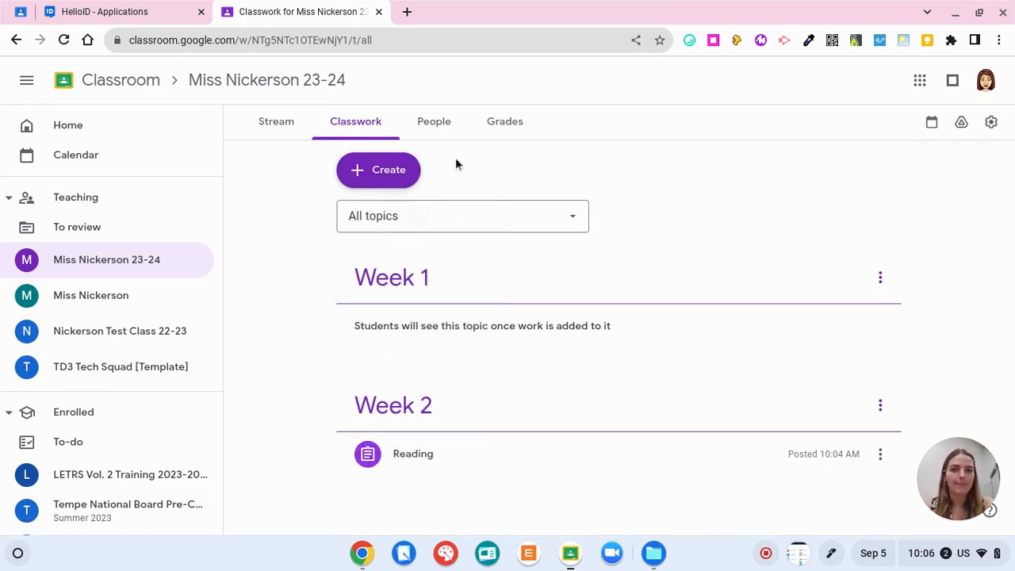
left_click(434, 121)
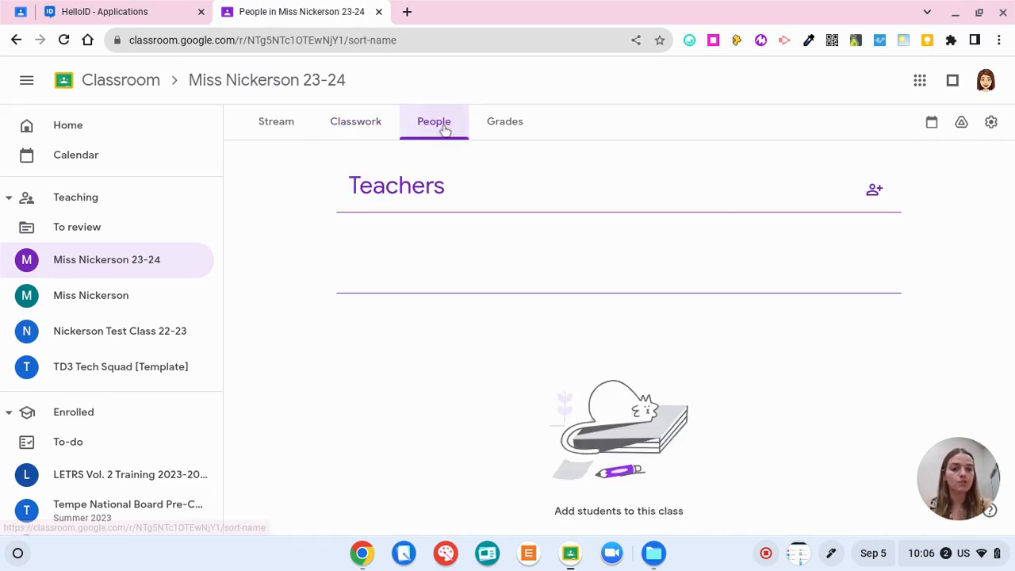
left_click(434, 120)
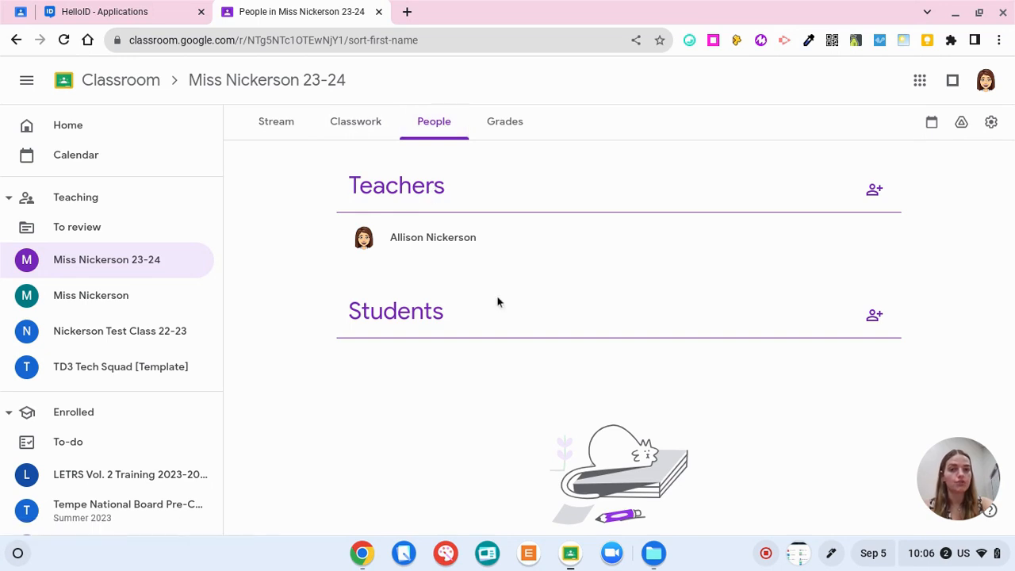
mouse_move(873, 189)
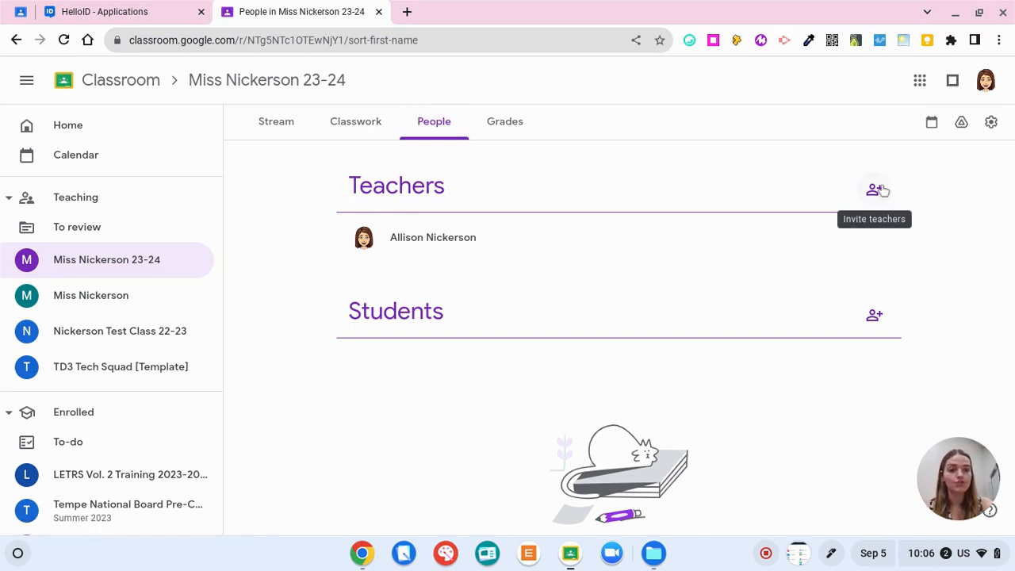
mouse_move(909, 194)
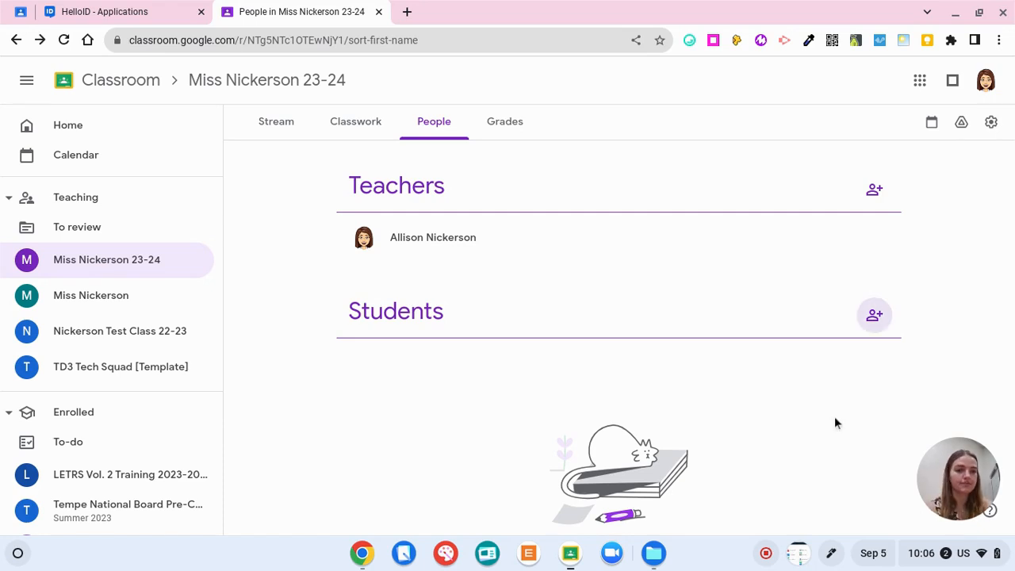
mouse_move(873, 316)
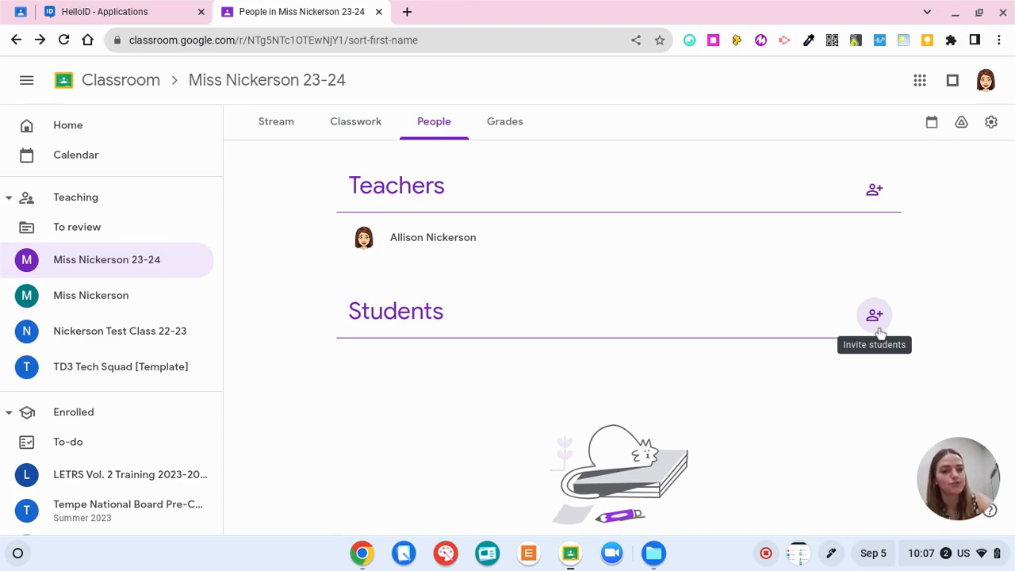
left_click(504, 121)
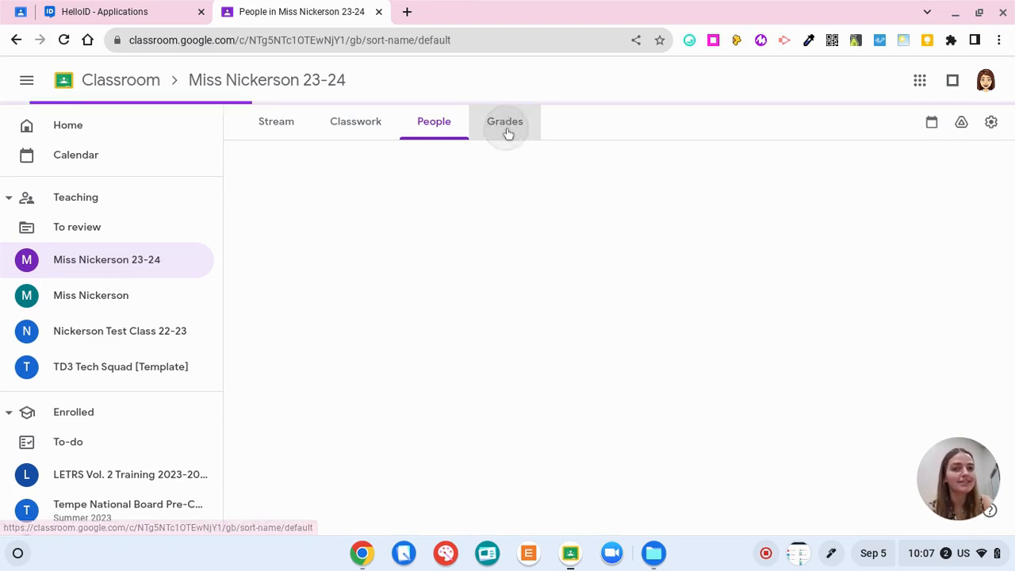
- View the empty Grades page and return to the Stream showing the Reading post
left_click(504, 120)
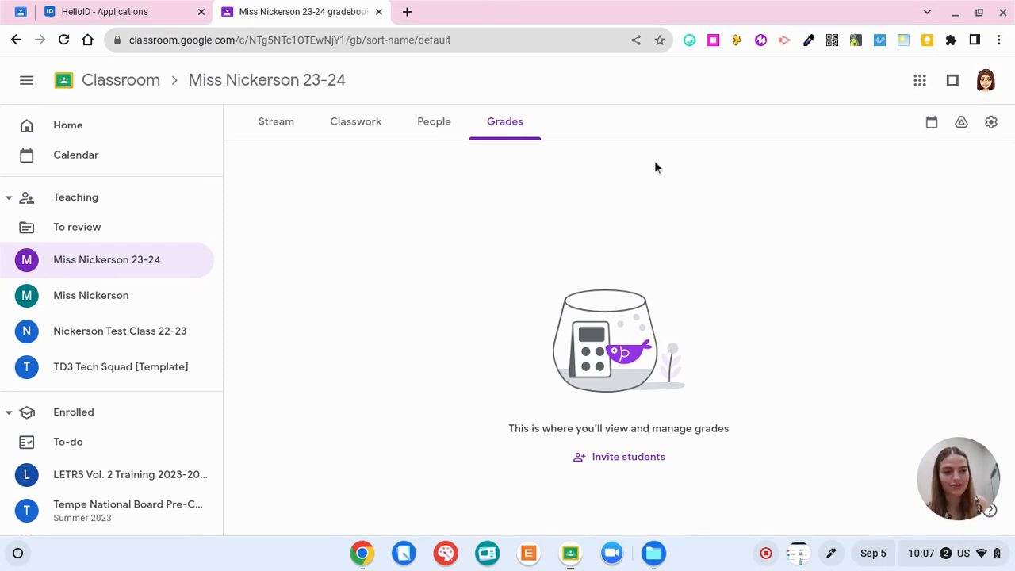
left_click(276, 121)
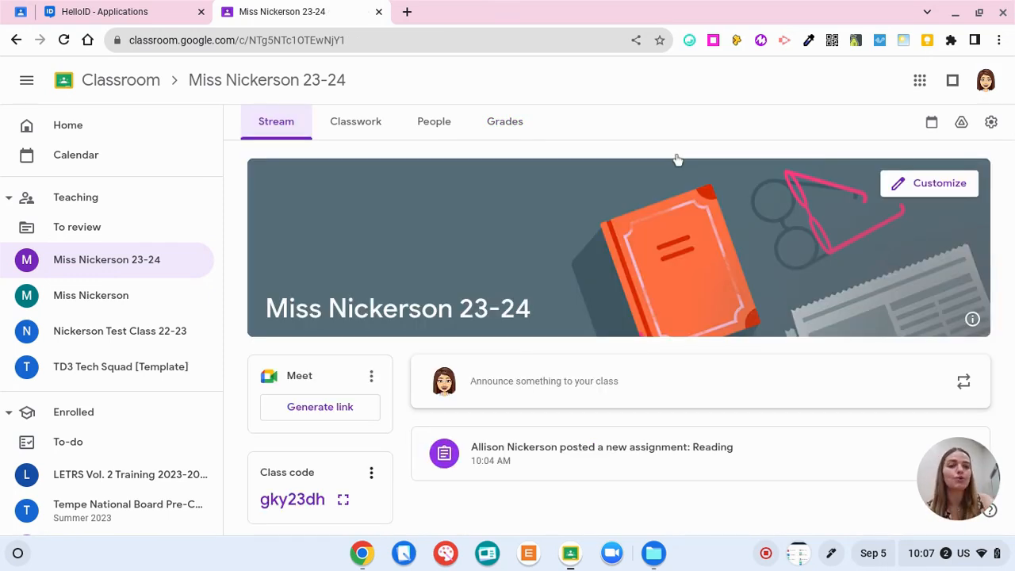